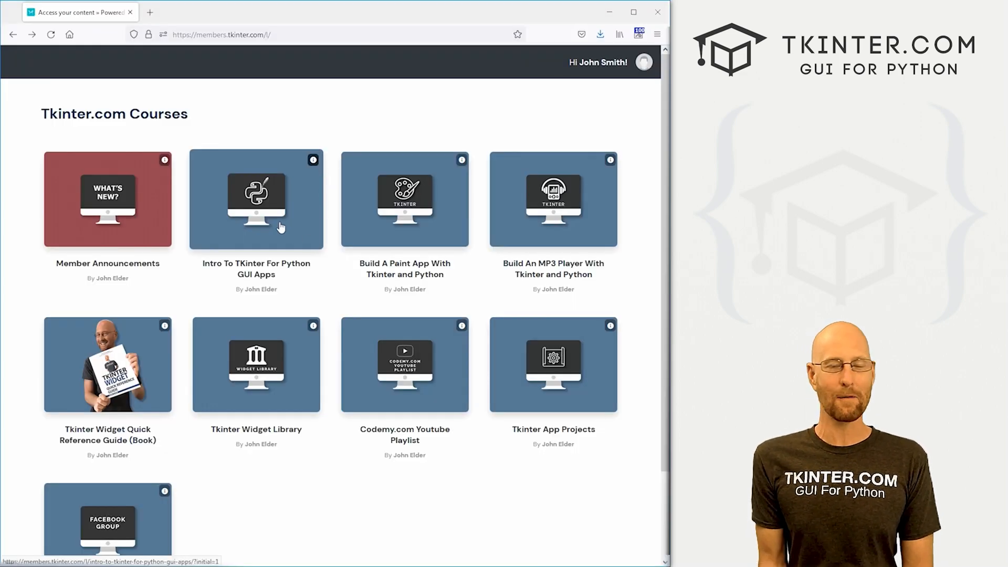
Step: Open the Intro To TKinter For Python GUI Apps course from the Courses page
left_click(255, 200)
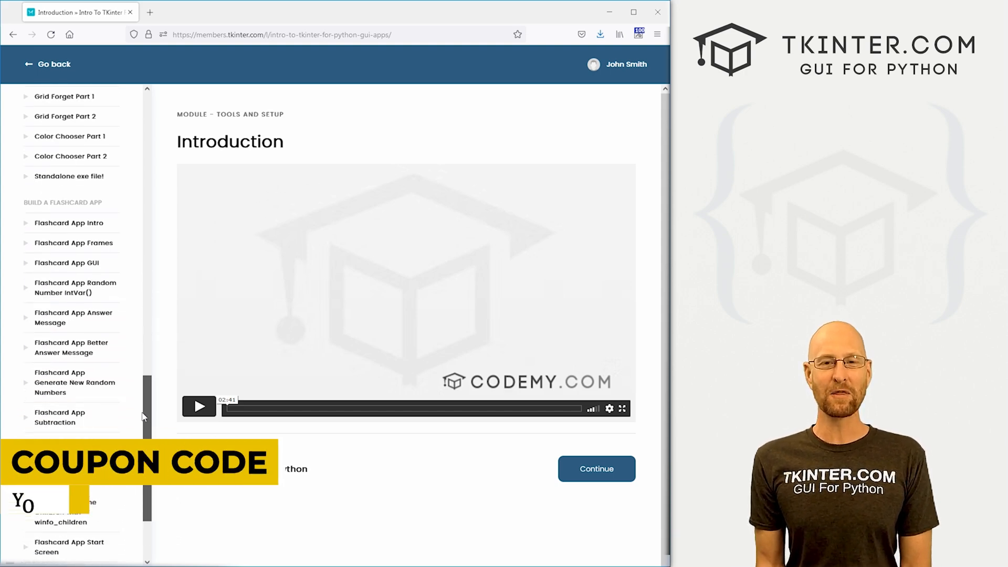
left_click(47, 64)
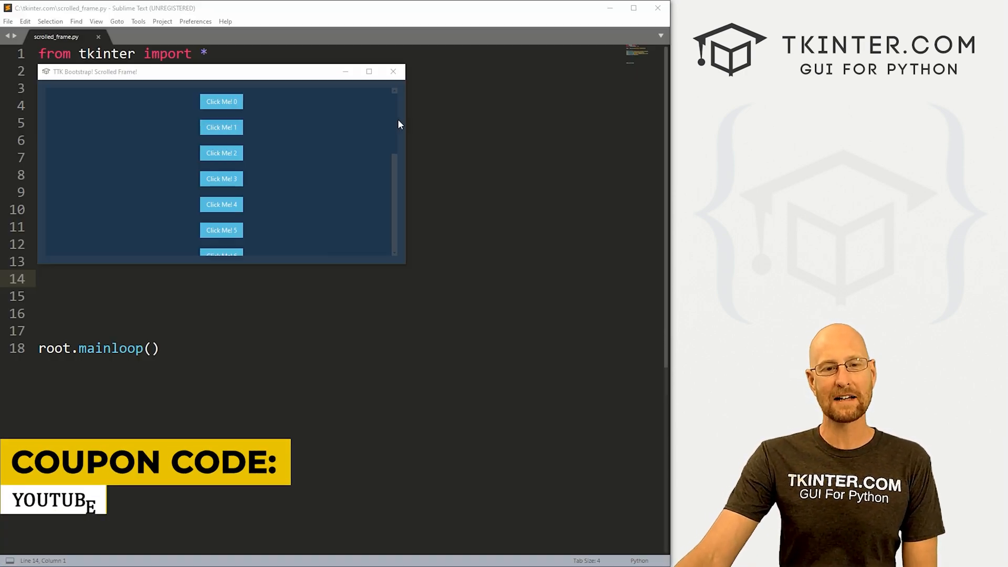
Step: Look through the Scrolled Frame demo's buttons and close its window
scroll("down", 3)
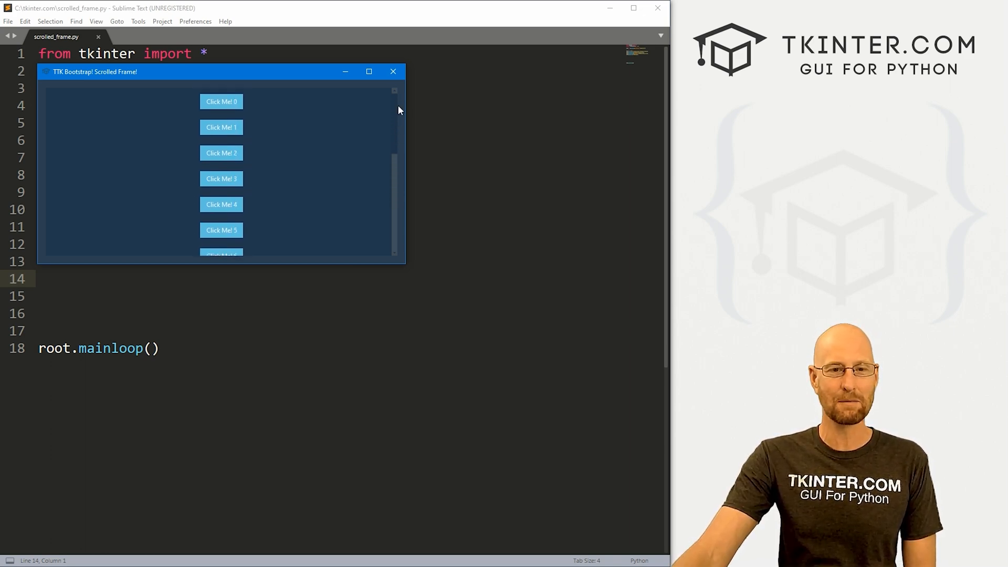
scroll("down", 3)
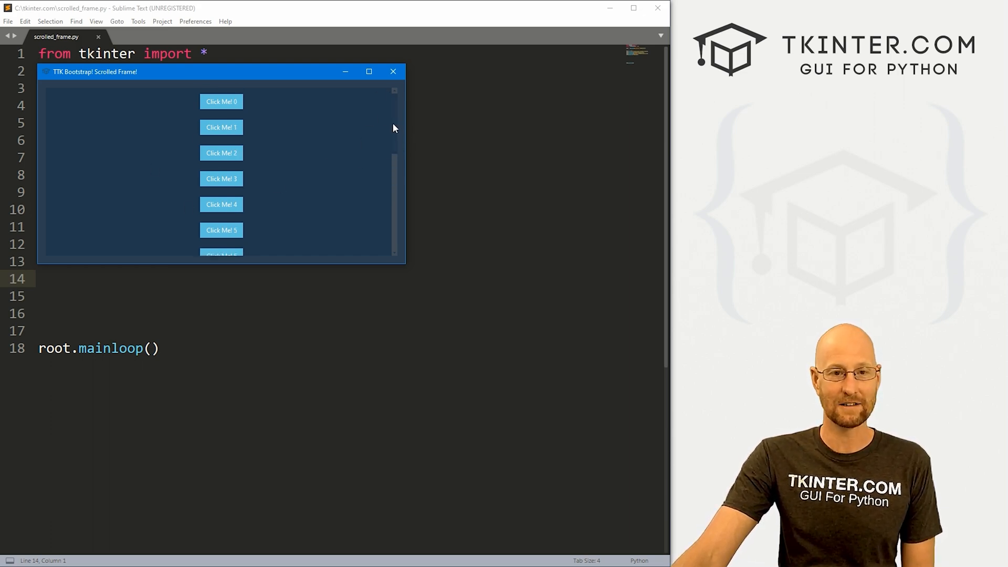
scroll("down", 3)
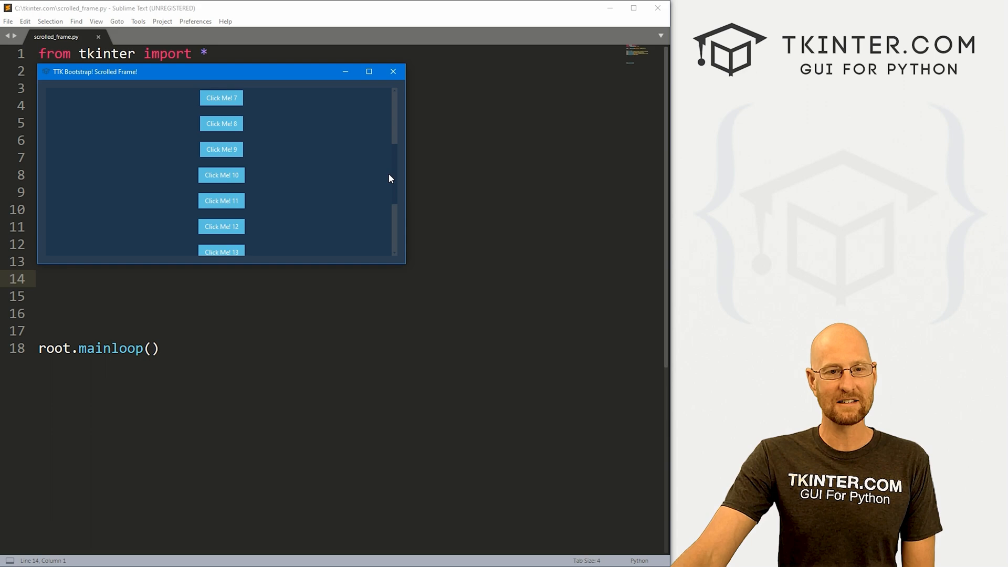
scroll("down", 3)
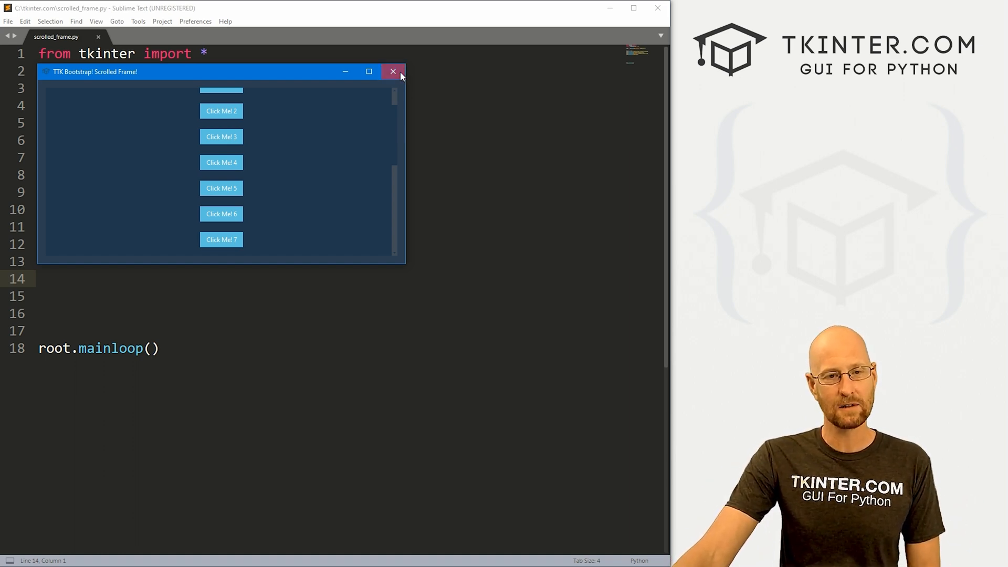
left_click(393, 72)
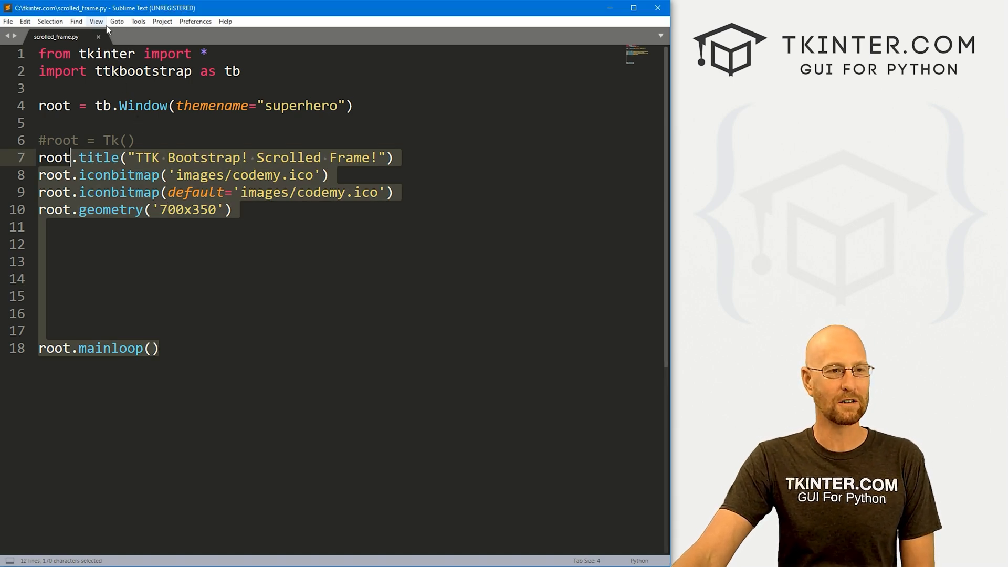
Step: Add 'from ttkbootstrap.scrolled import ScrolledFrame' below the ttkbootstrap import and start a comment
left_click(221, 278)
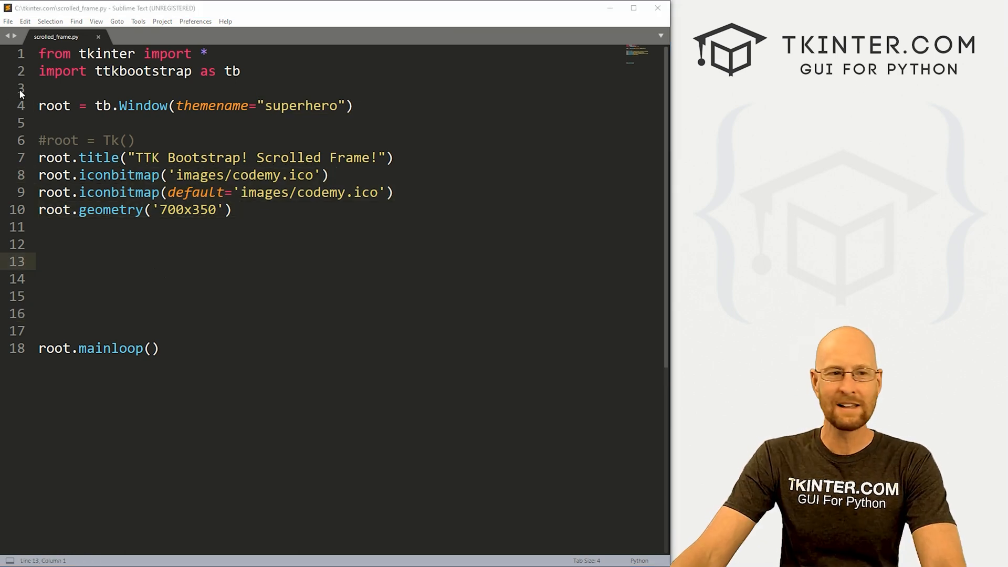
key("enter")
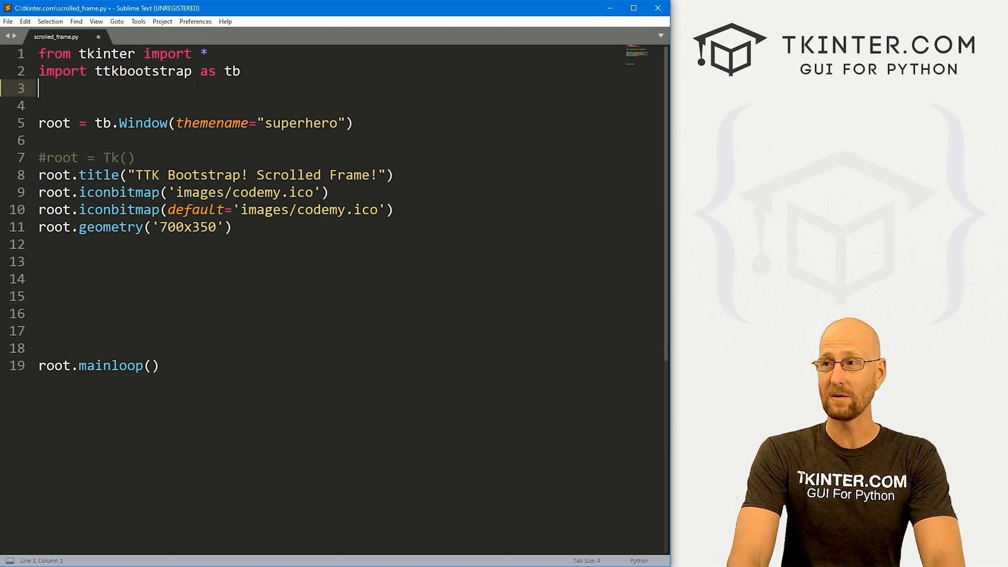
type("from ttk")
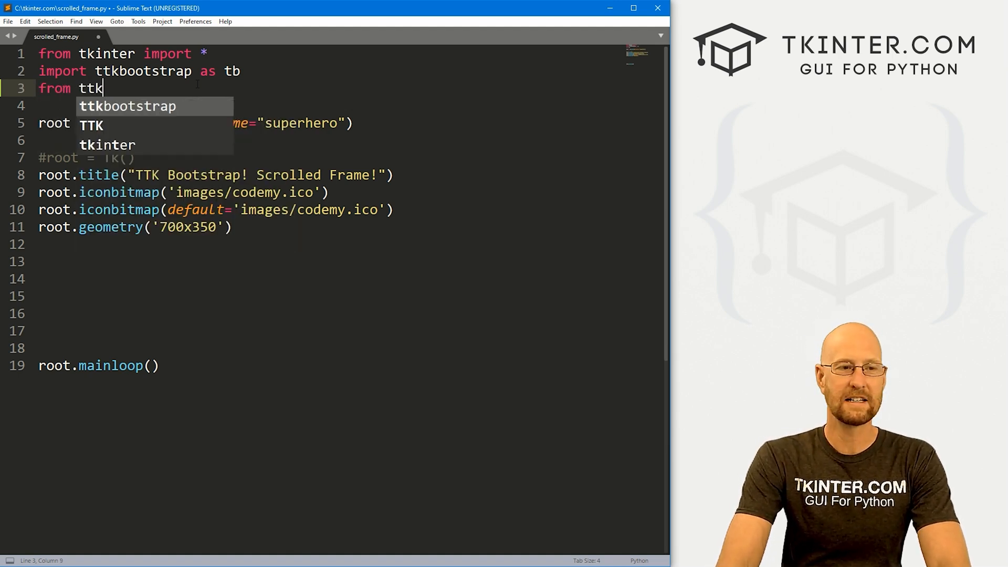
type("bootstrap.sc")
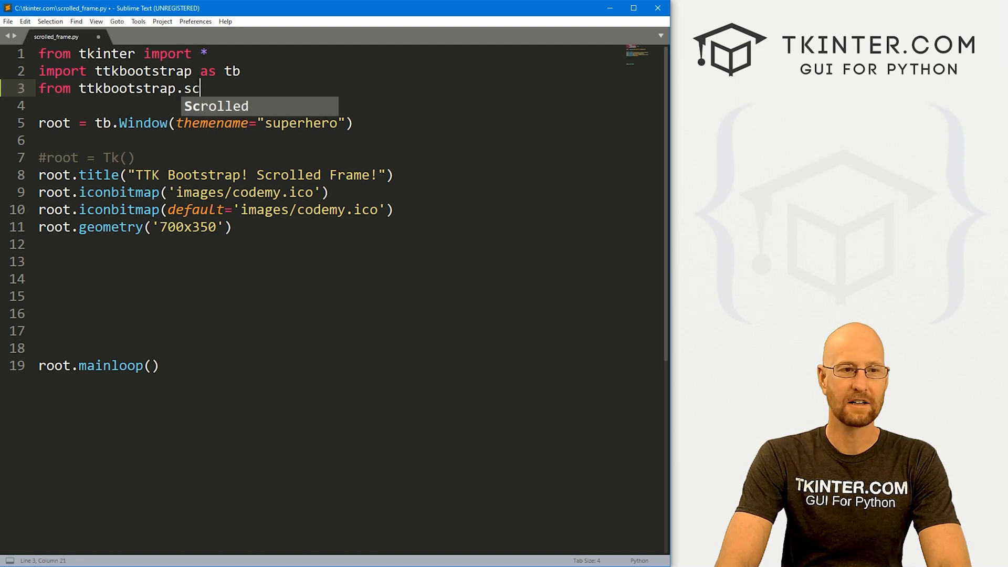
type("rolled import ScrolledFrame")
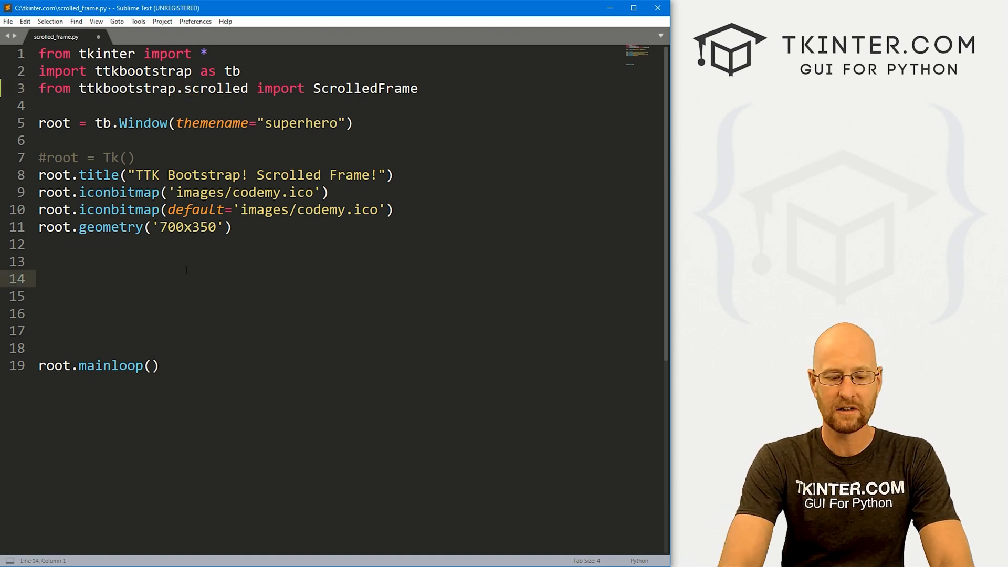
type("# Lets c")
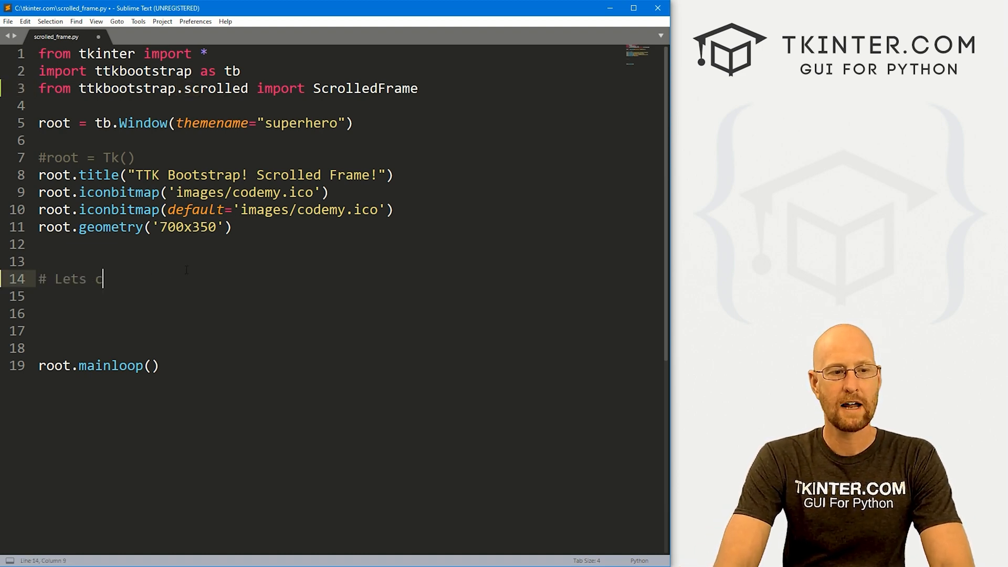
Step: Create my_frame as a ScrolledFrame on root with autohide=False under a 'create a scrolled frame' comment
type("reate a scrolled f")
left_click(346, 297)
type("my_f")
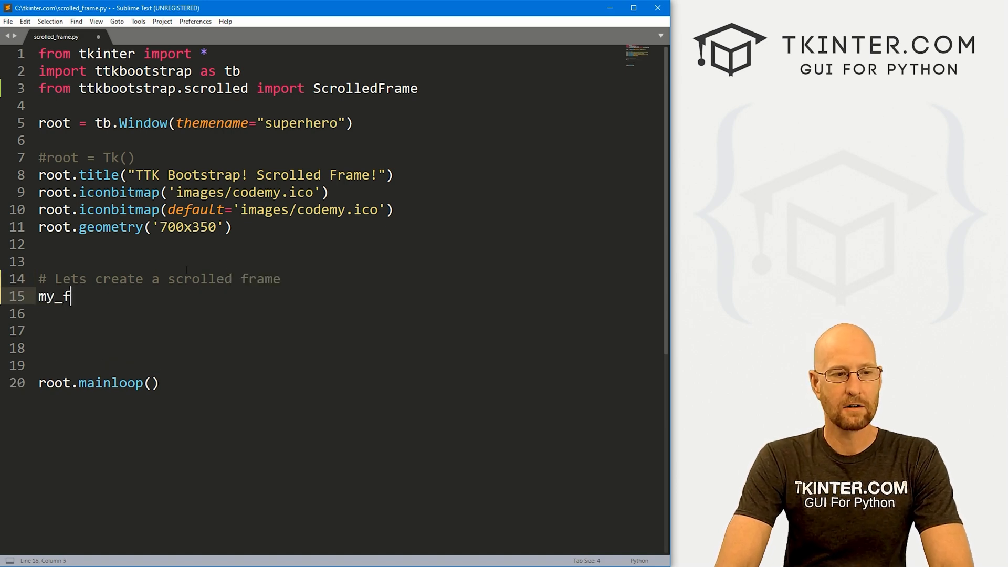
type("rame =")
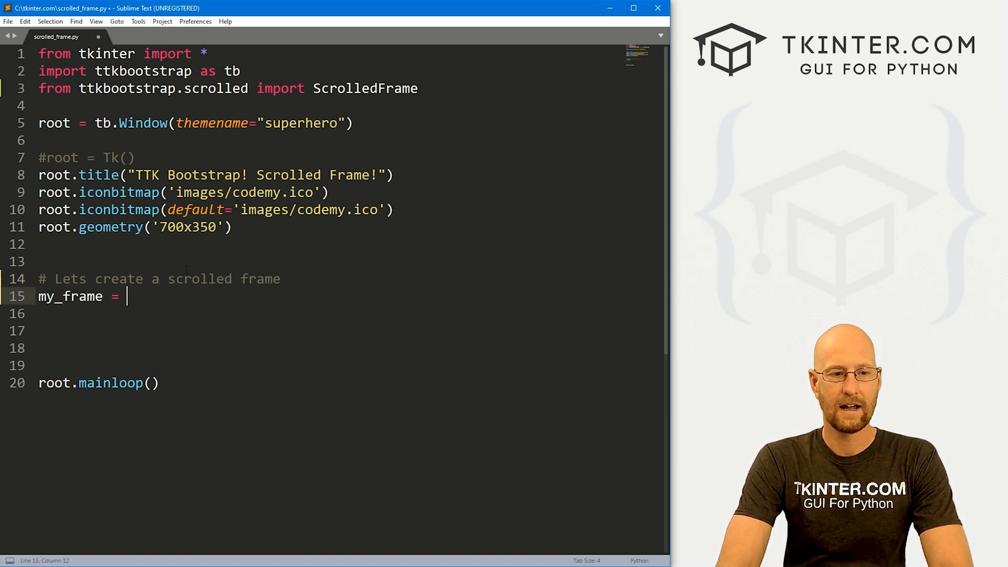
type("ScrolledFrame(")
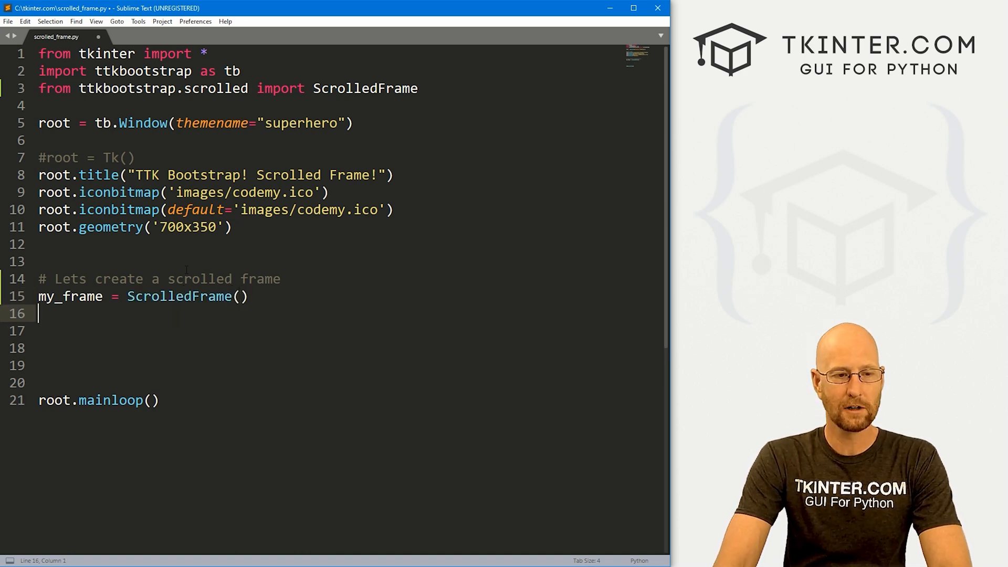
type("tb.S")
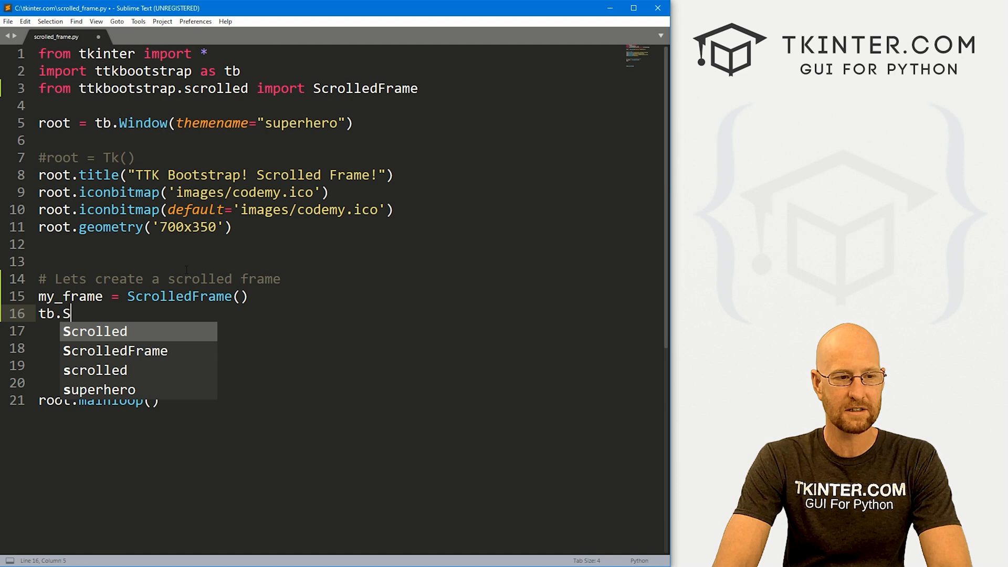
type("crolledFr")
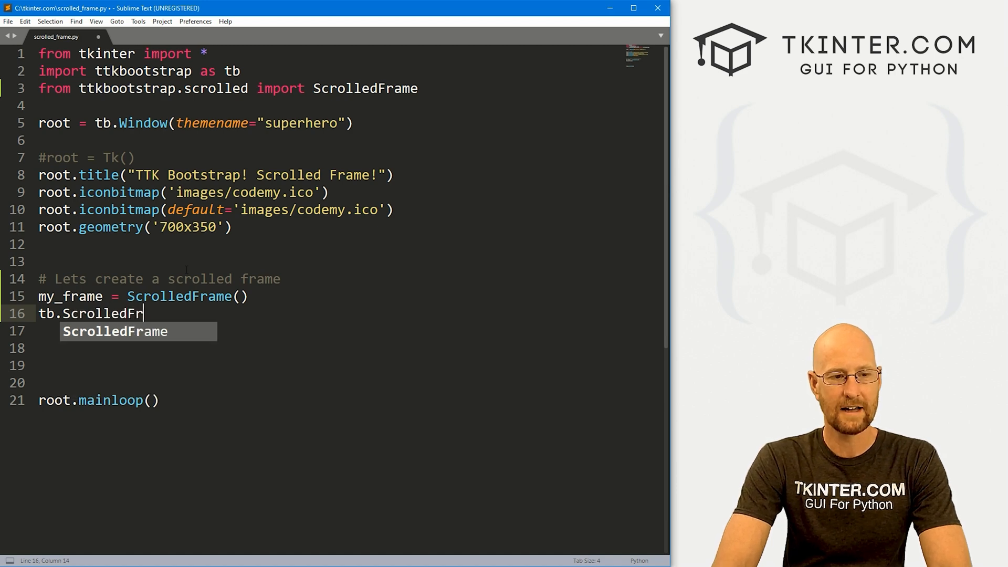
key("ctrl+x")
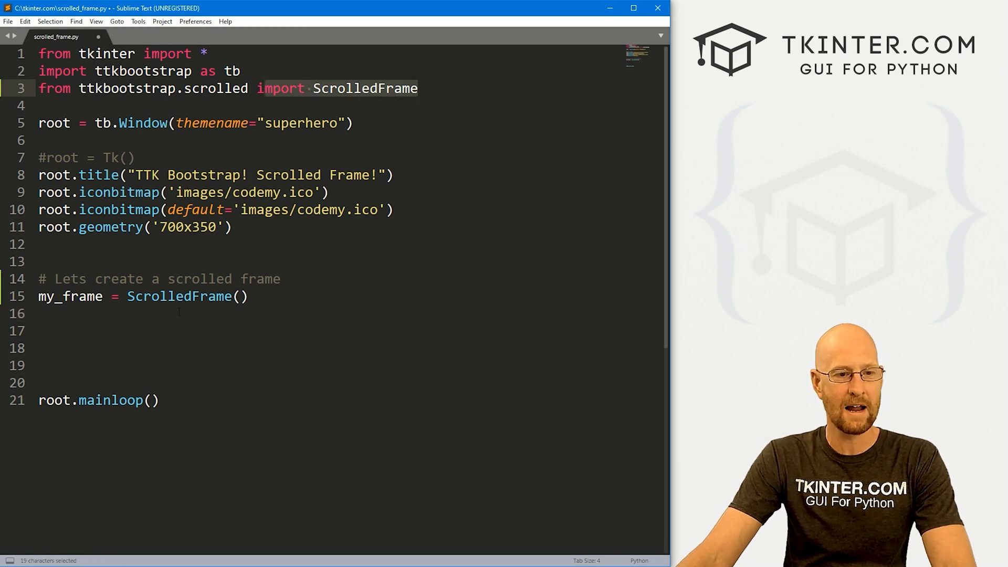
left_click(247, 296)
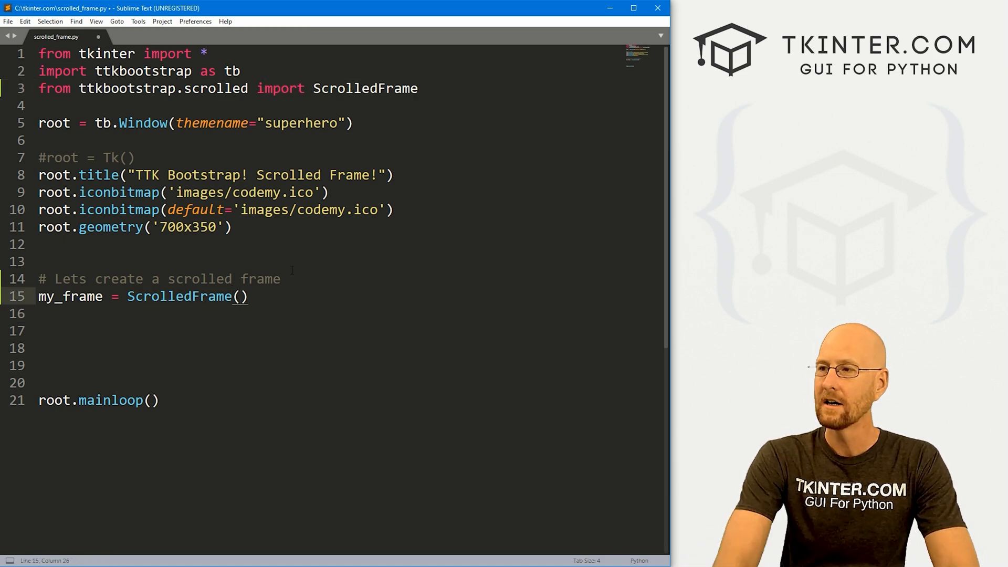
type("root,")
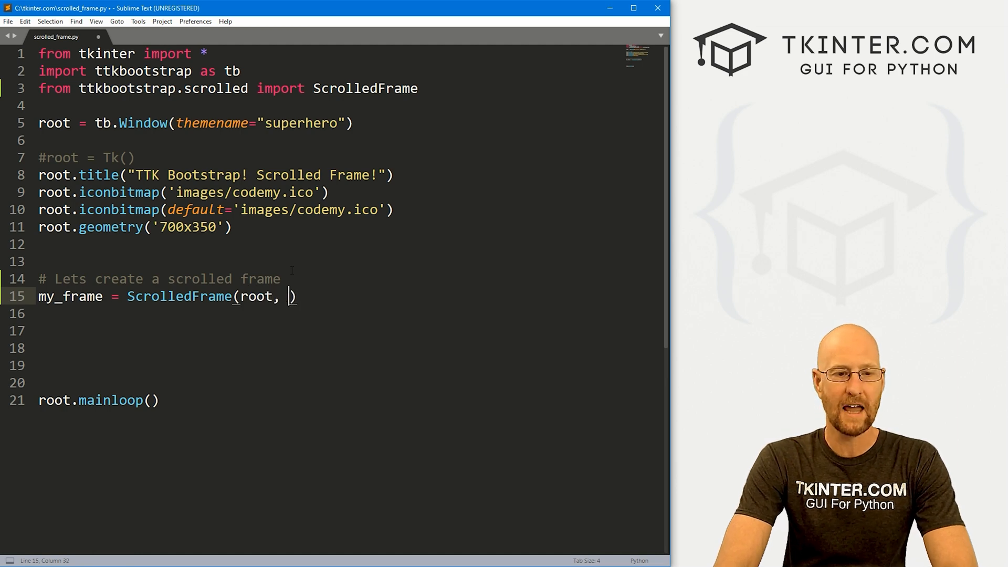
type("autohide=")
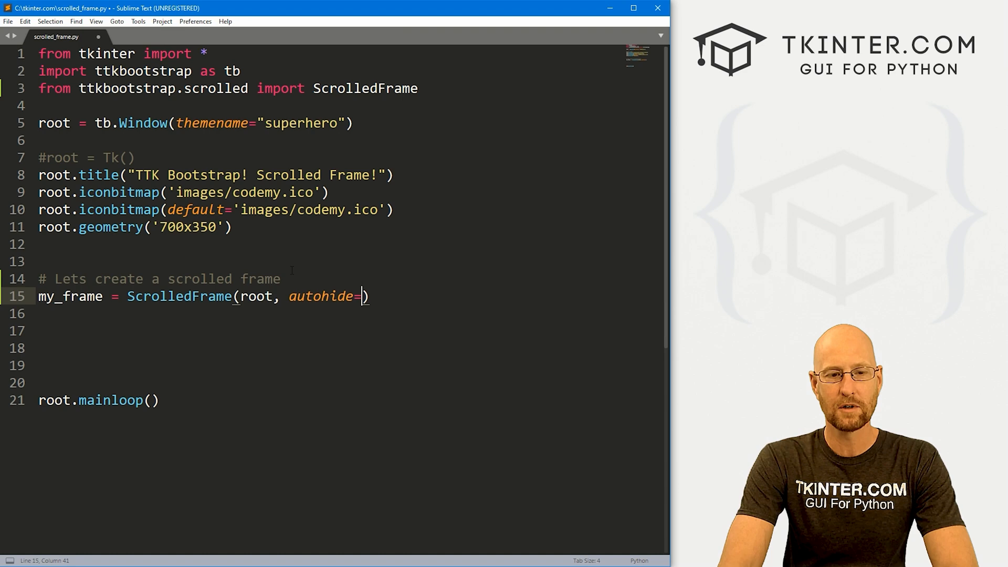
type("False")
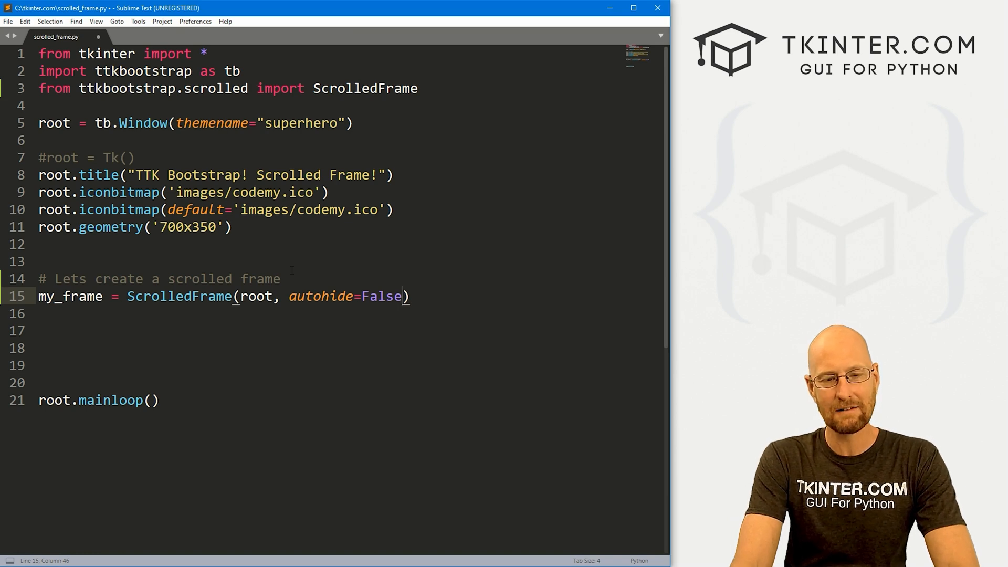
Step: Pack my_frame with pady=15, padx=15, fill=BOTH and expand=YES
key("enter")
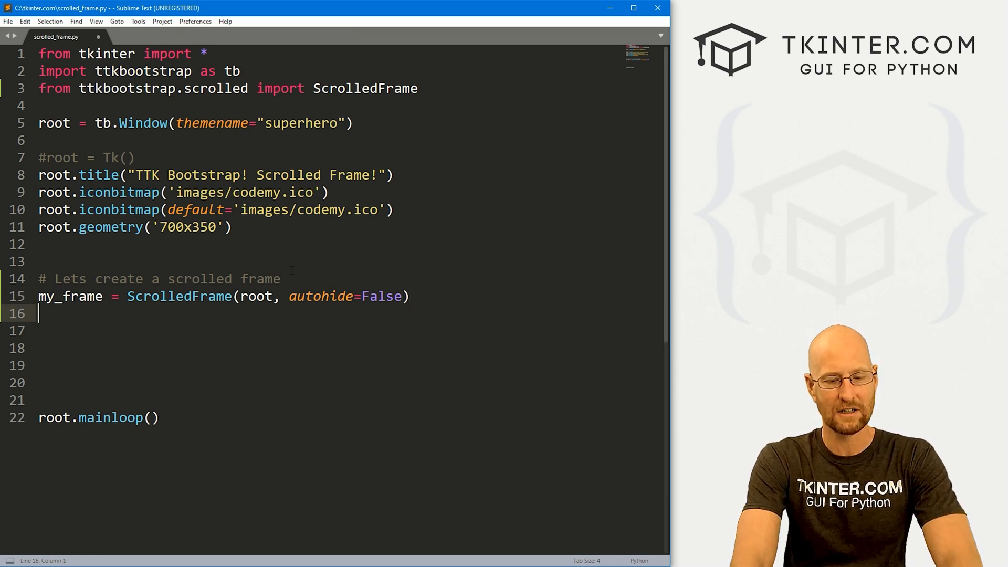
type("my_frame.")
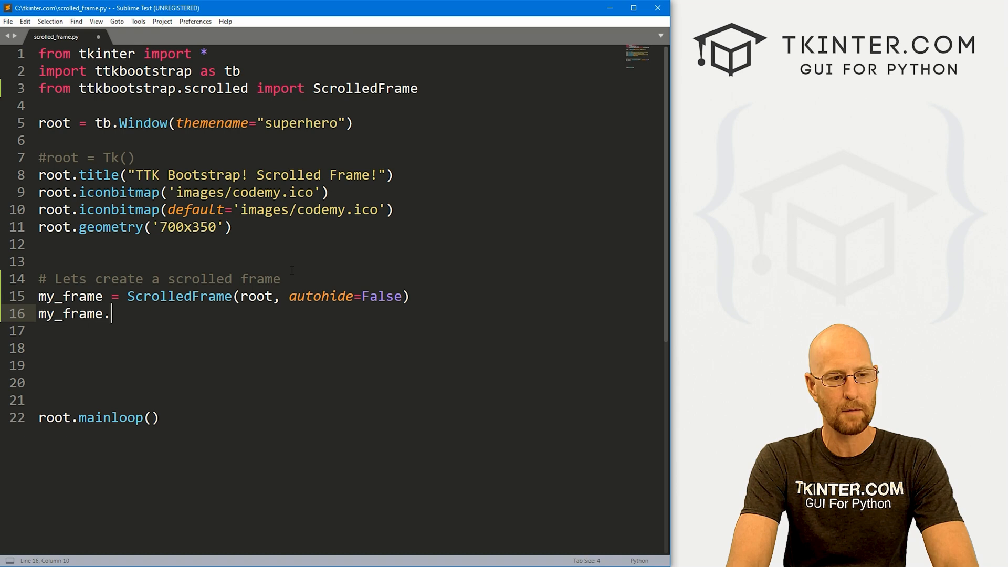
type("pack()")
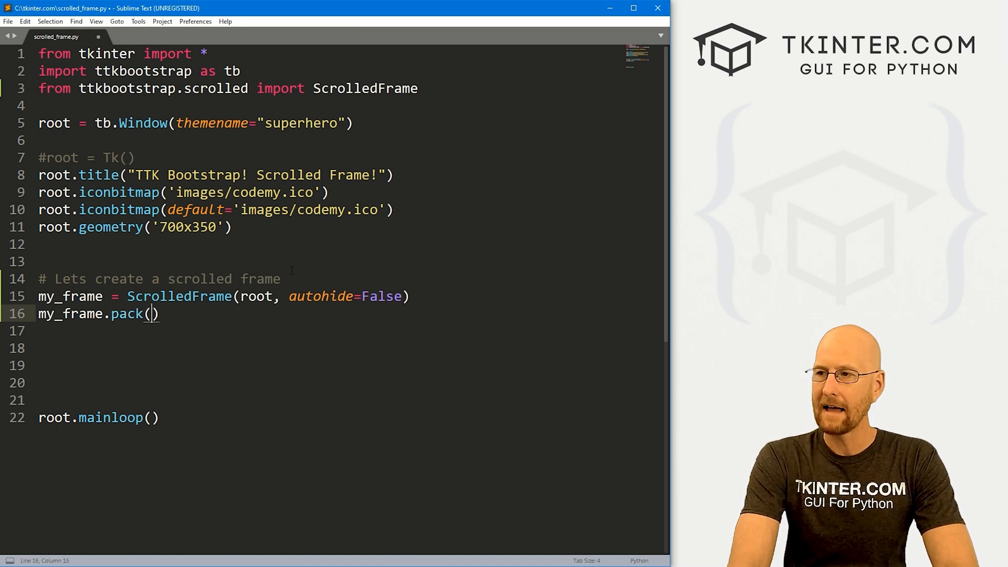
type("pady=15")
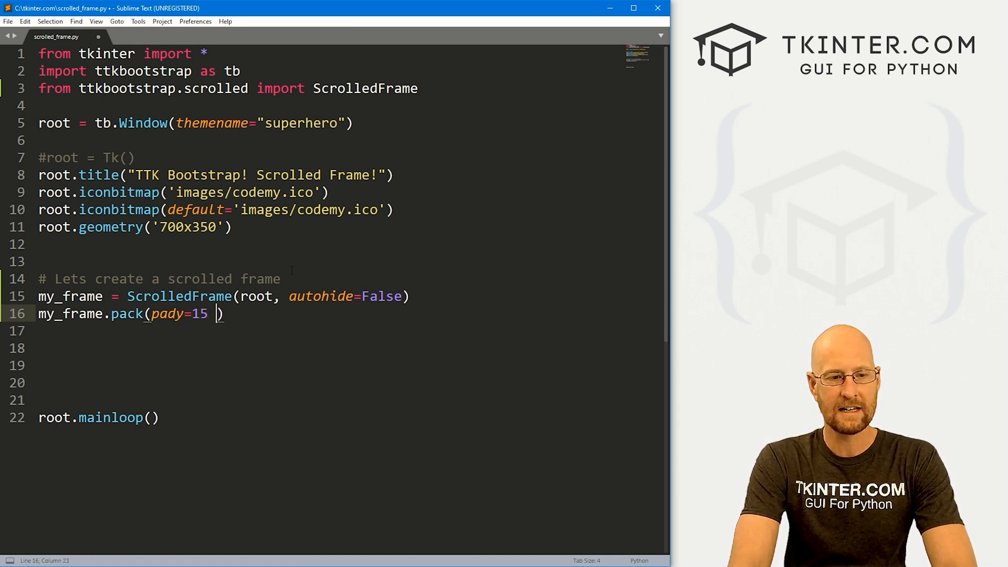
type(", padx=")
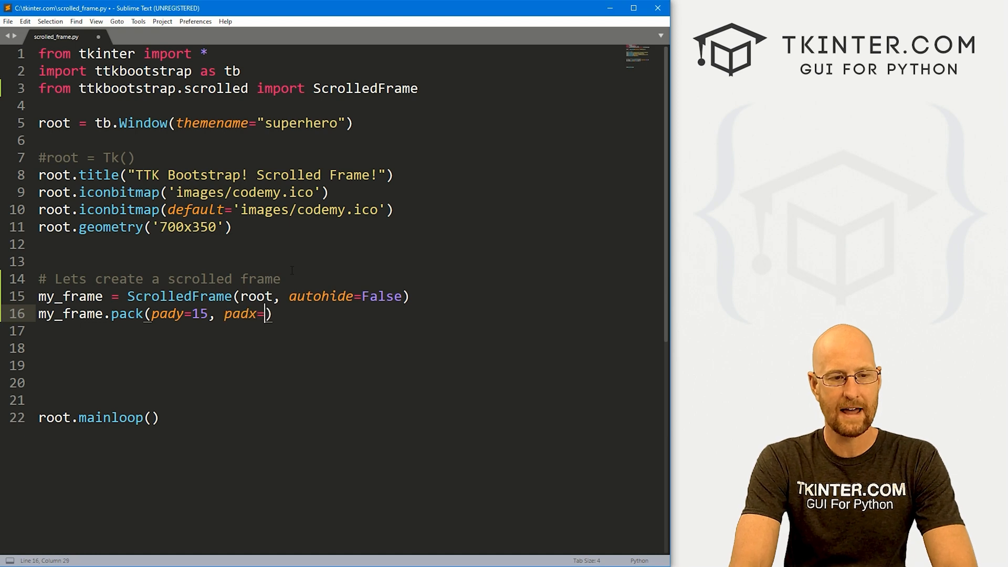
type("15,")
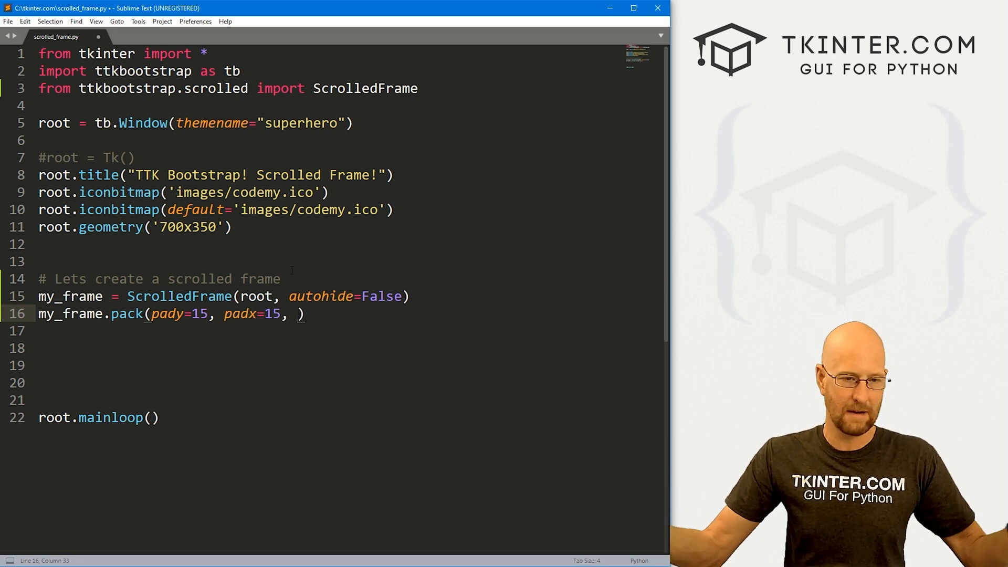
type("fil")
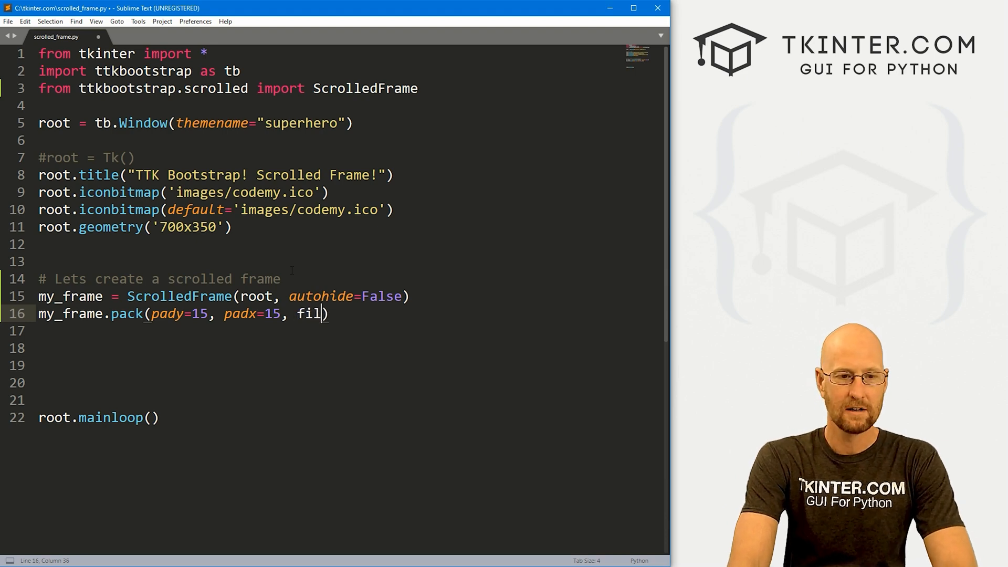
type("l=BOTH,")
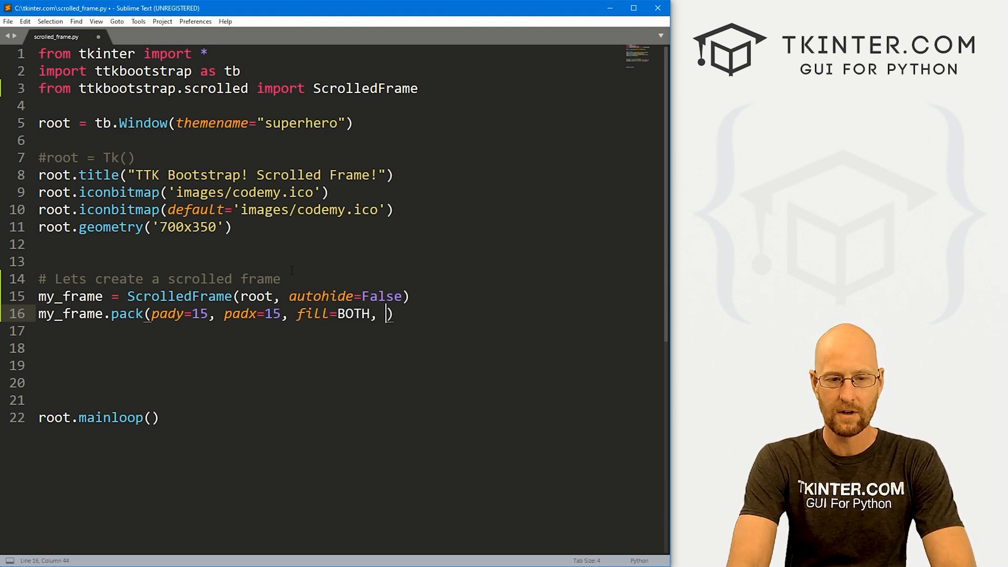
type("ex")
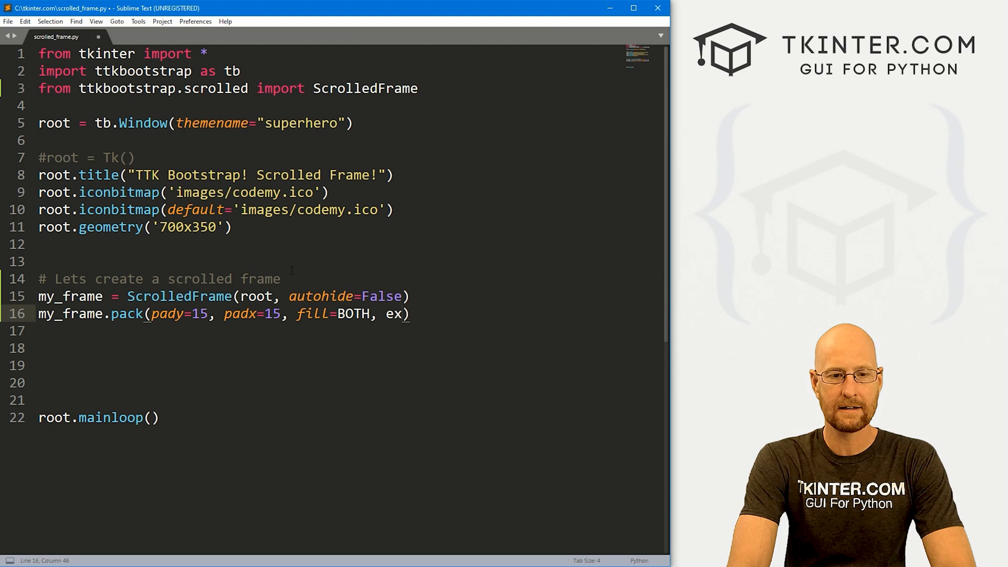
type("expand=UYES")
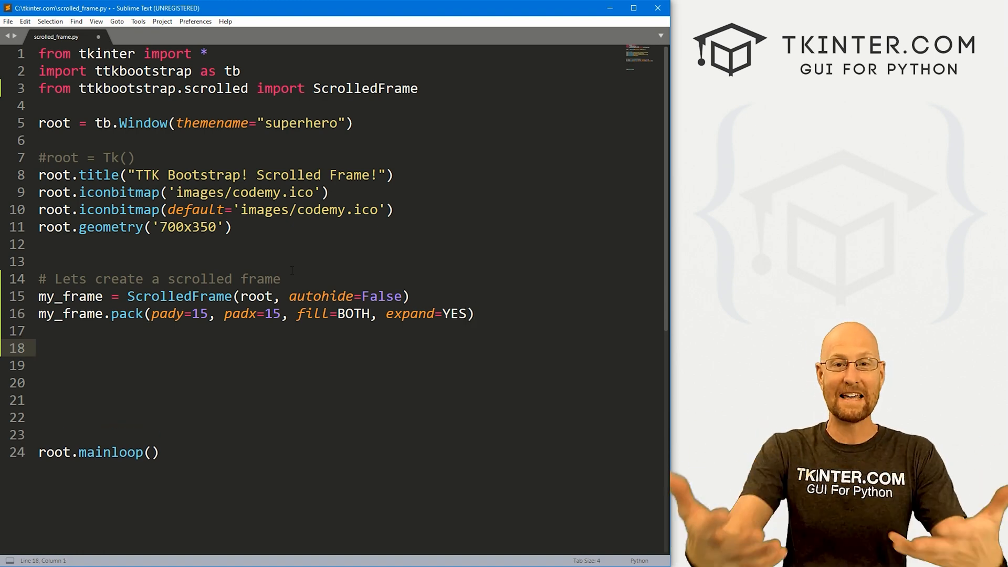
type("# C")
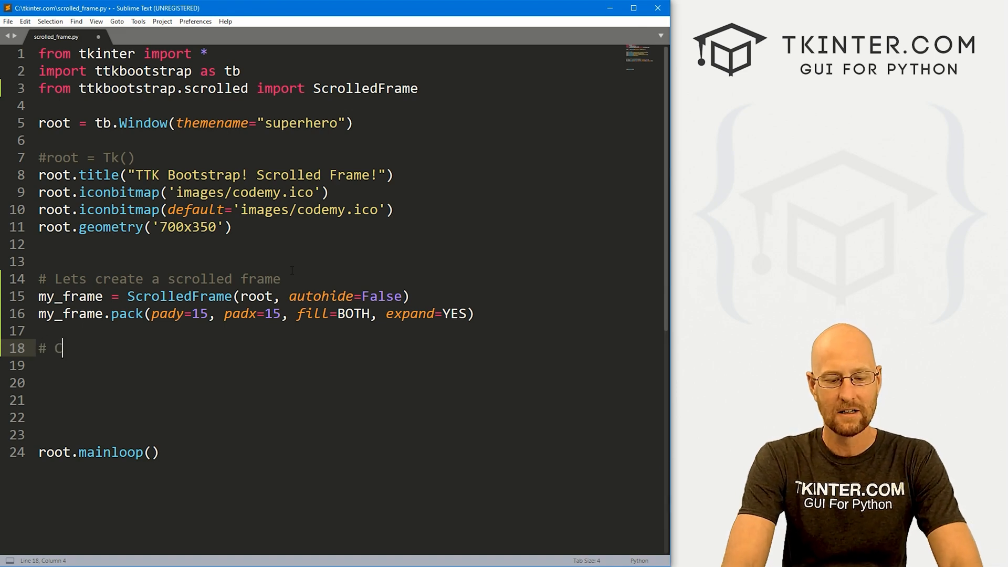
Step: Write a '# Create some buttons' comment and a for x in range(21) loop header
type("Create some")
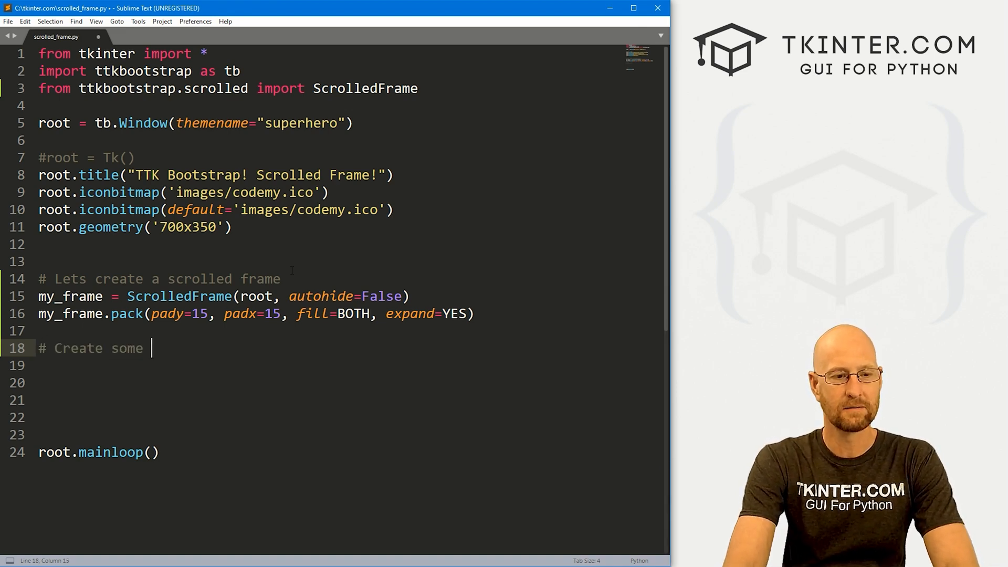
type("buttons")
left_click(346, 365)
type("for x")
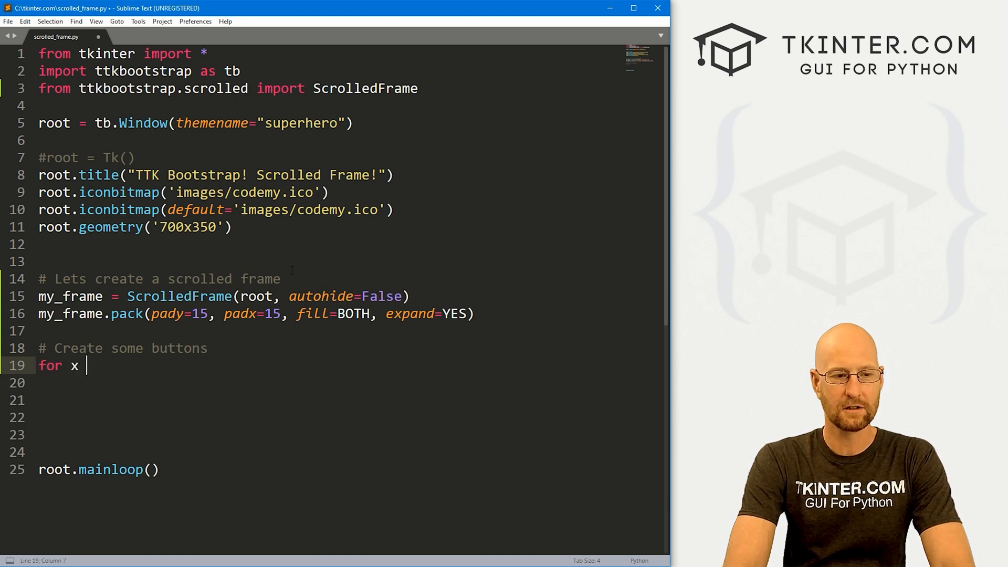
type("in range")
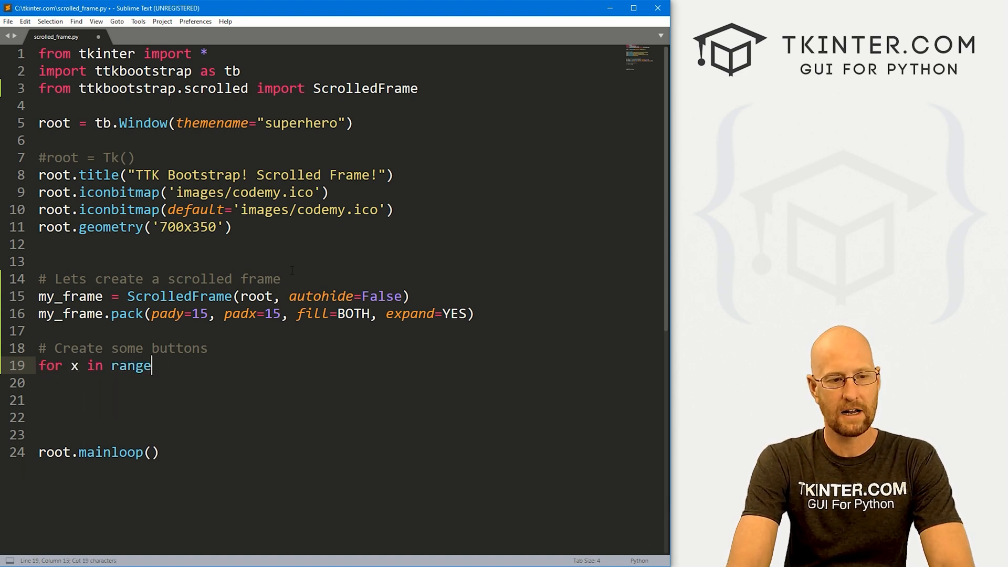
type("(21)")
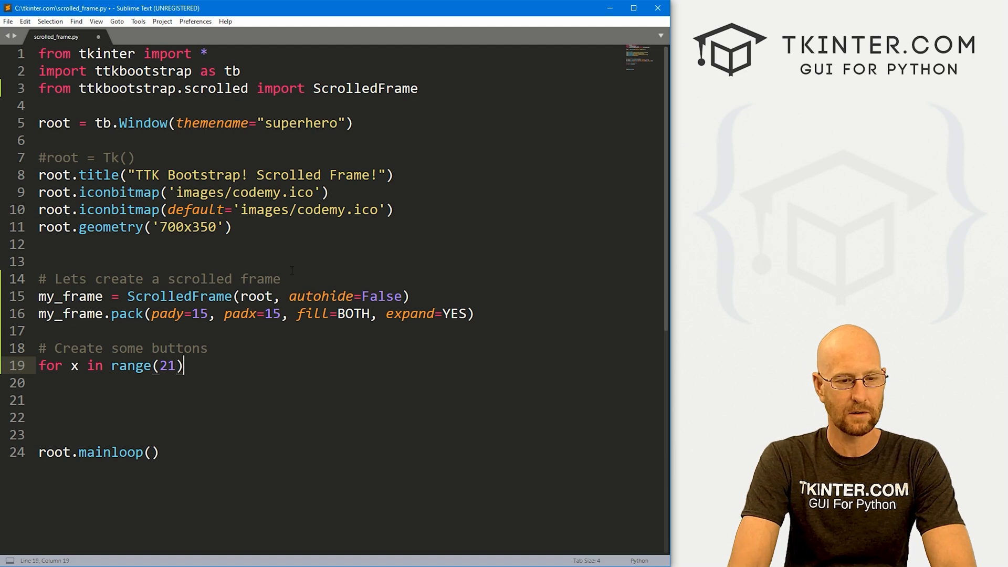
type(":")
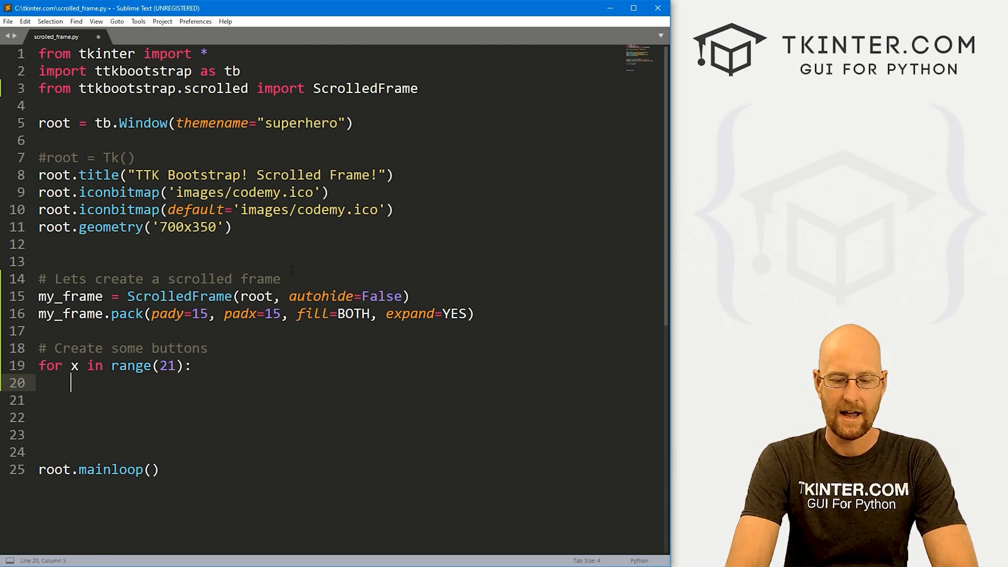
Step: Inside the loop, create tb.Button(my_frame, bootstyle="info", text=f'Click Me! {x}') packed with pady=10
type("tb.Button")
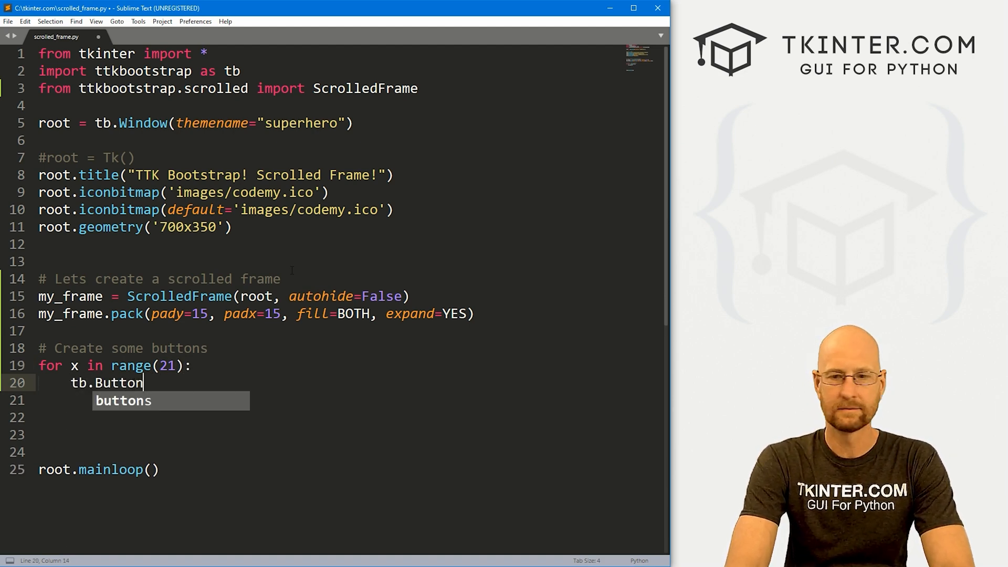
type("(my+")
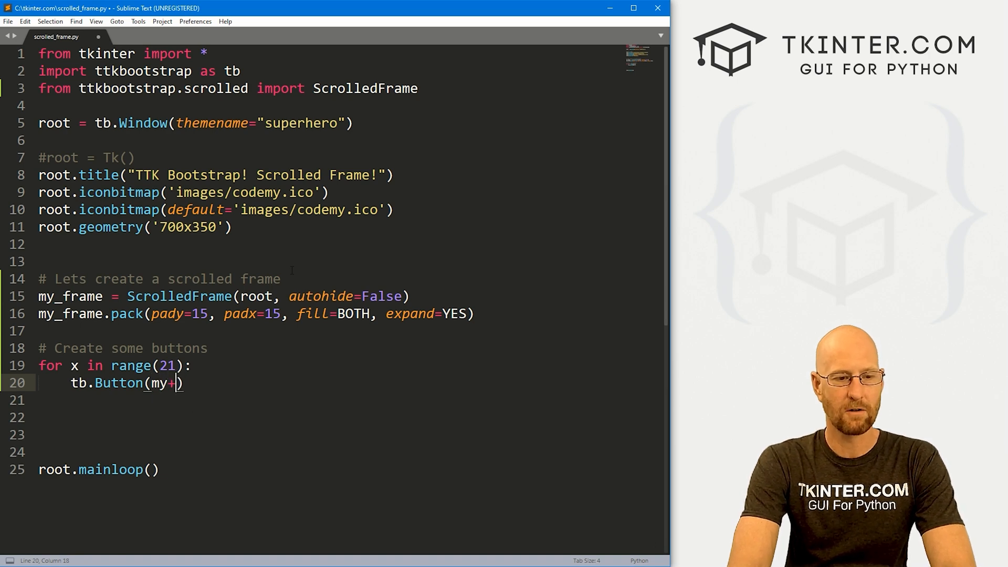
type("_frame, bootstyle=i")
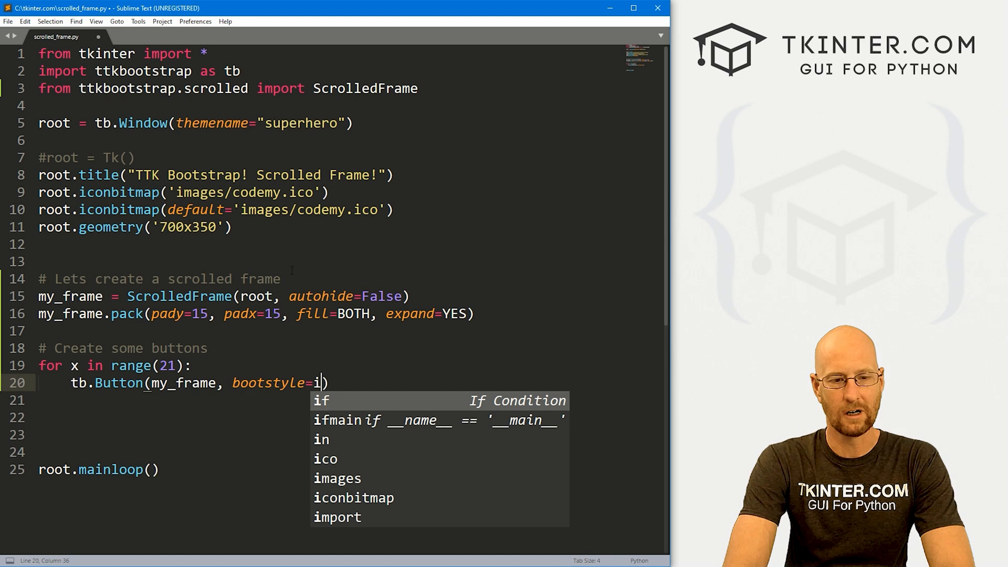
type("ng\"")
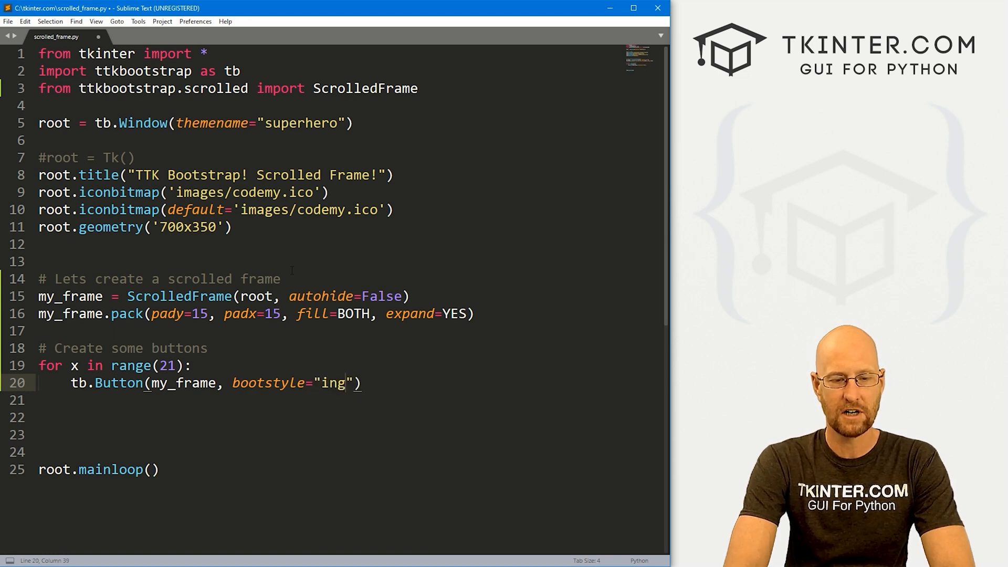
type("info\",")
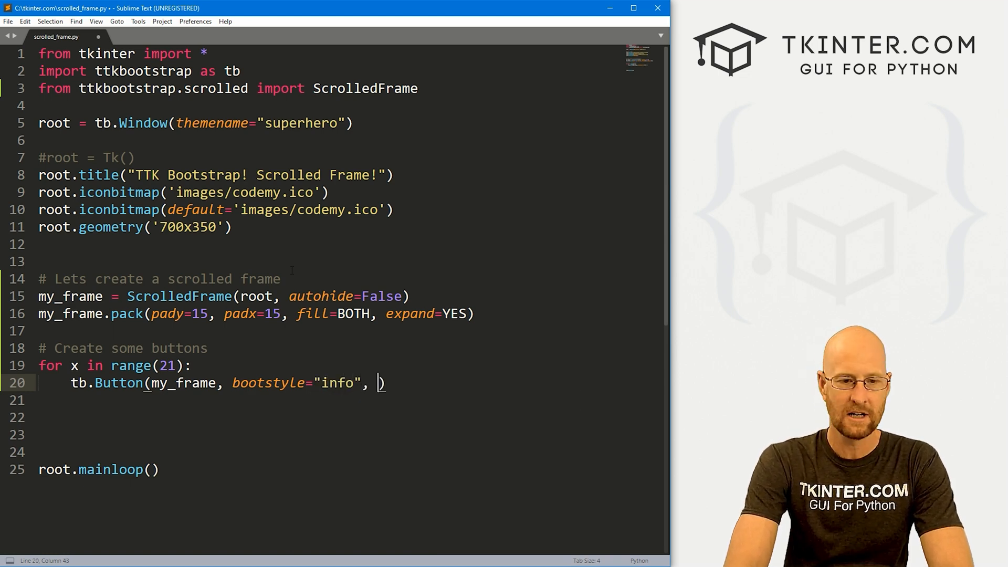
type("text")
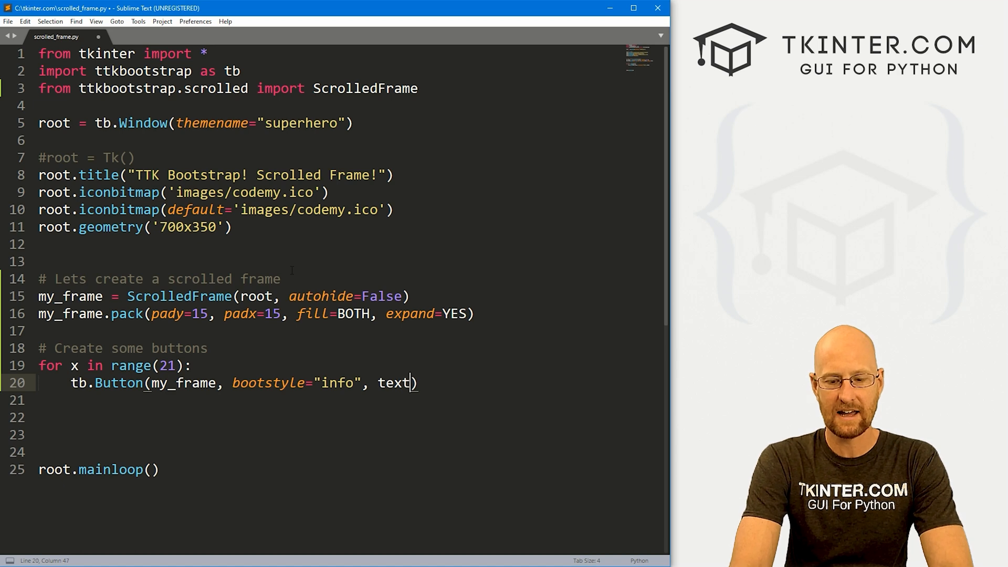
type("=f''")
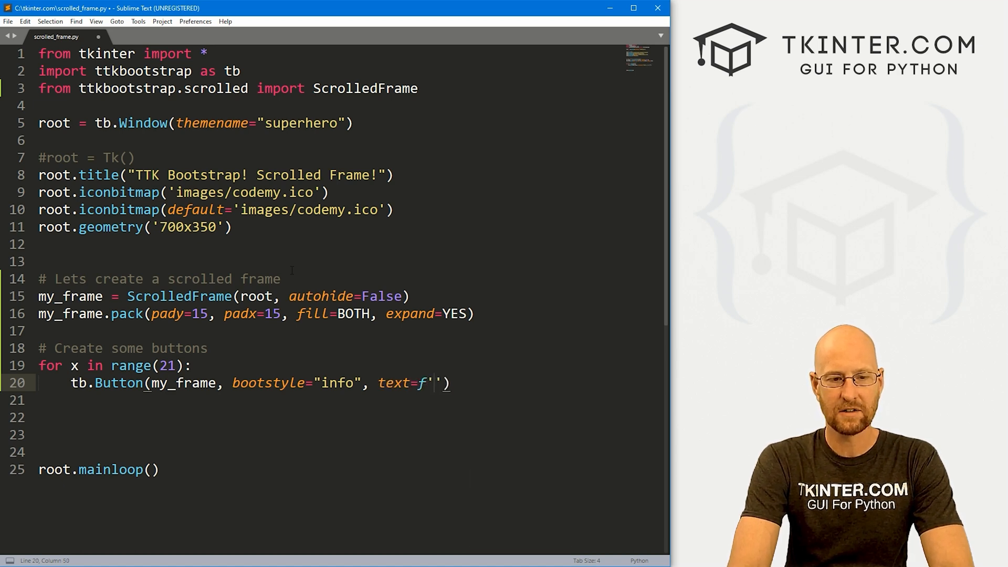
type("Click Me! {")
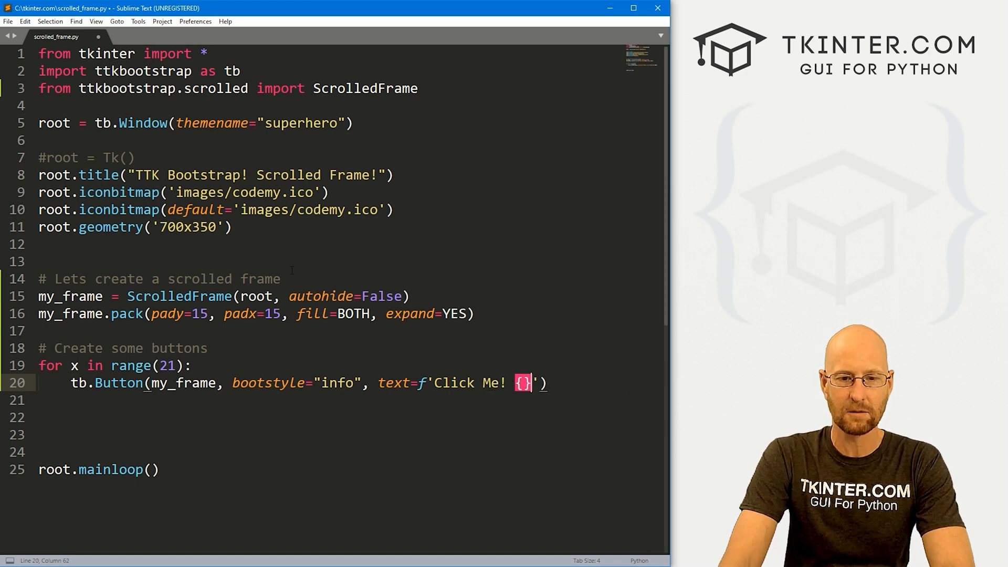
type("x")
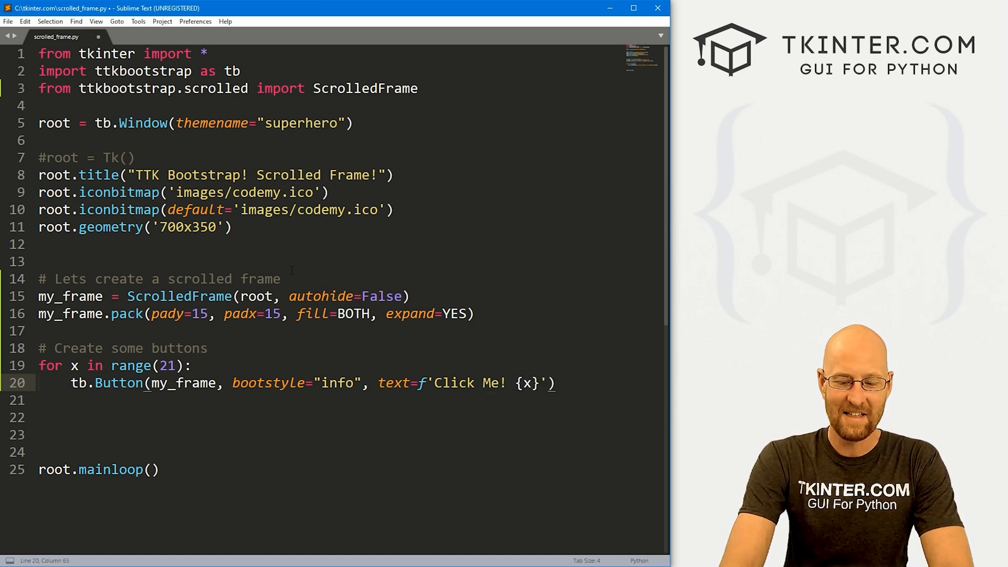
type(".pack(p")
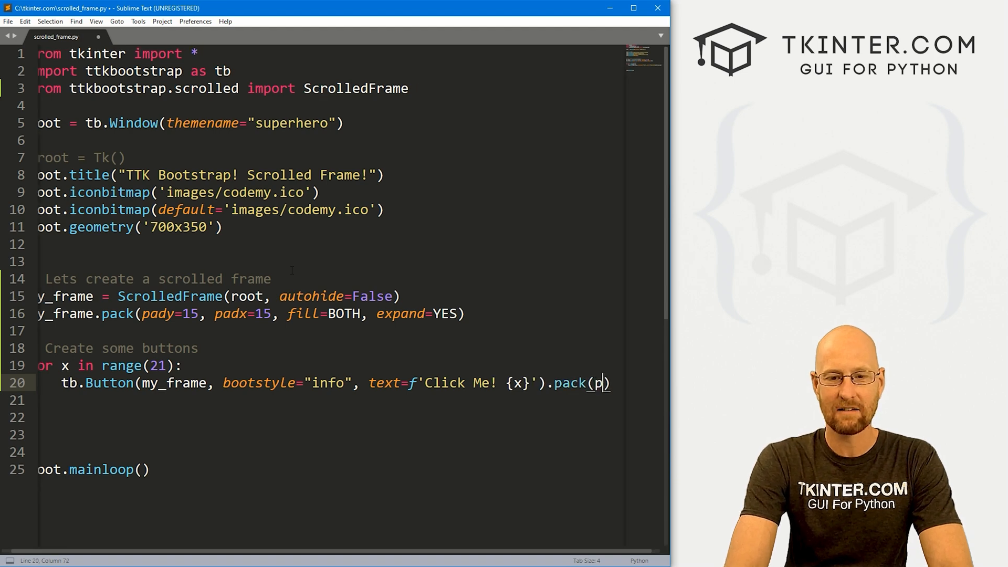
type("ady=10")
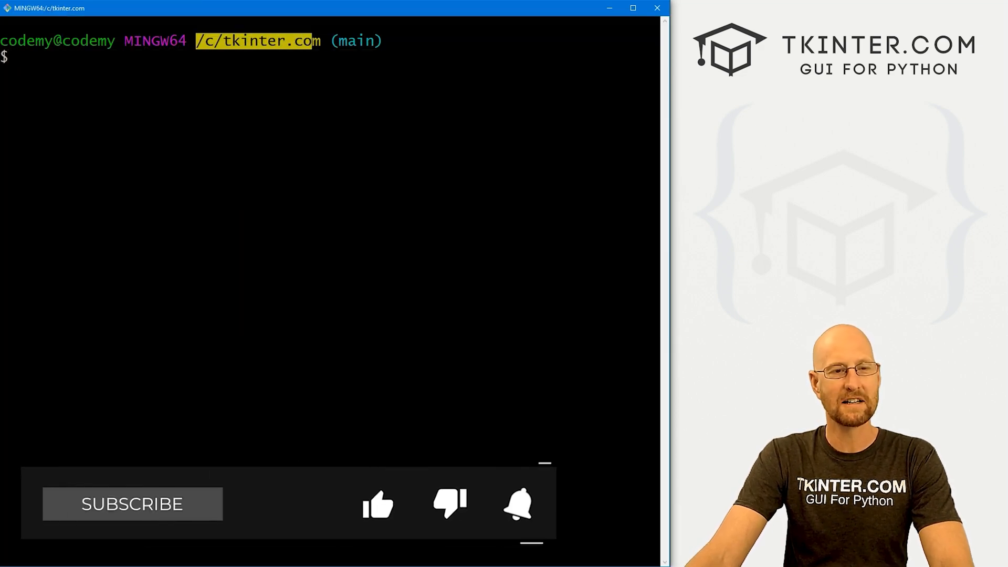
Step: Run python scrolled_frame.py and scroll through the Click Me! buttons in the window
type("p")
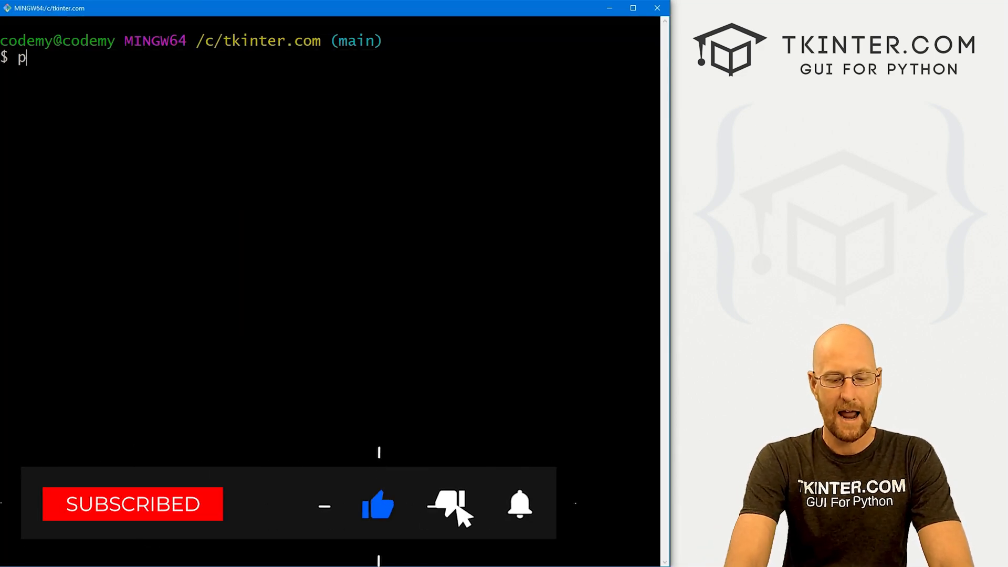
type("ython scrolled_frame.py")
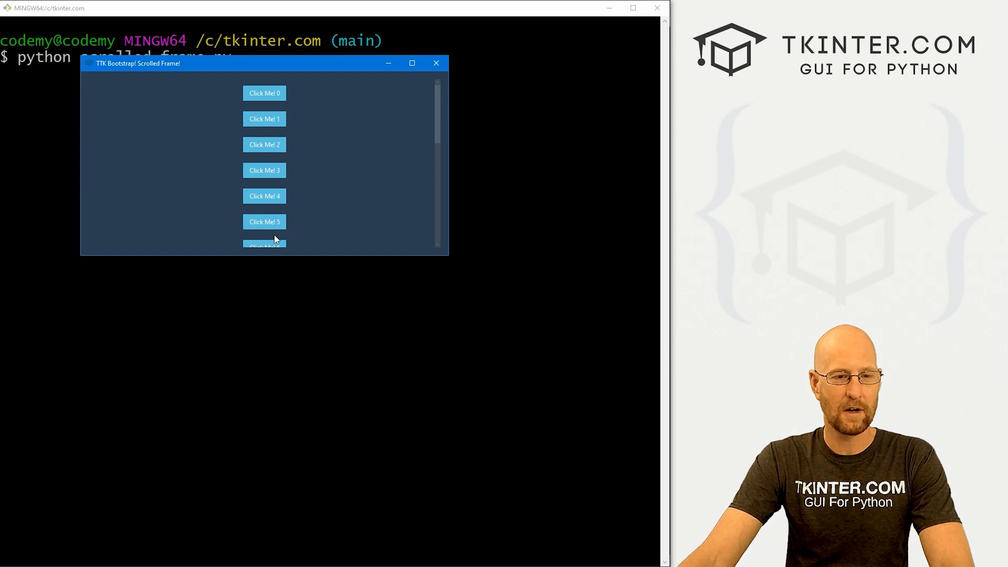
scroll("down", 3)
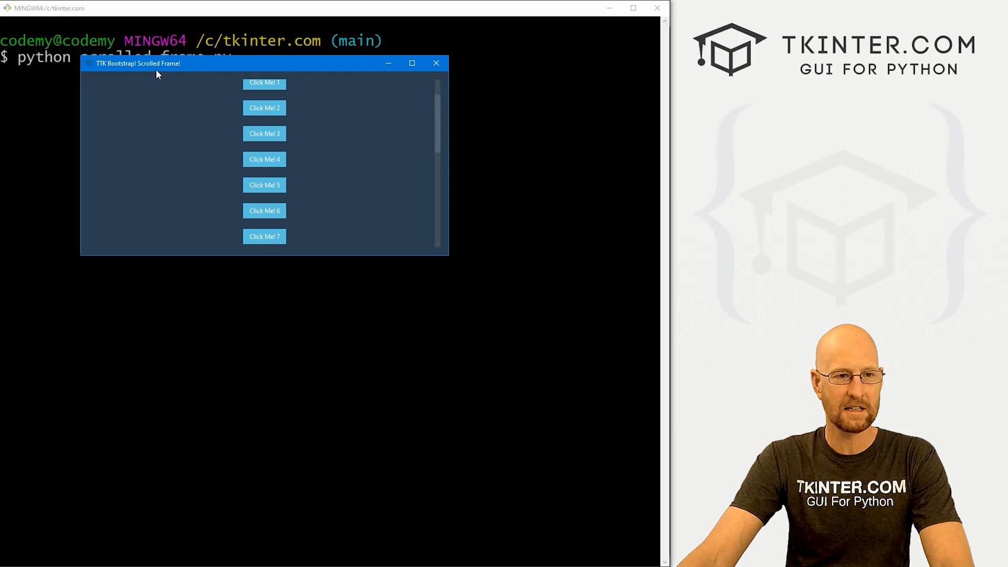
mouse_move(435, 148)
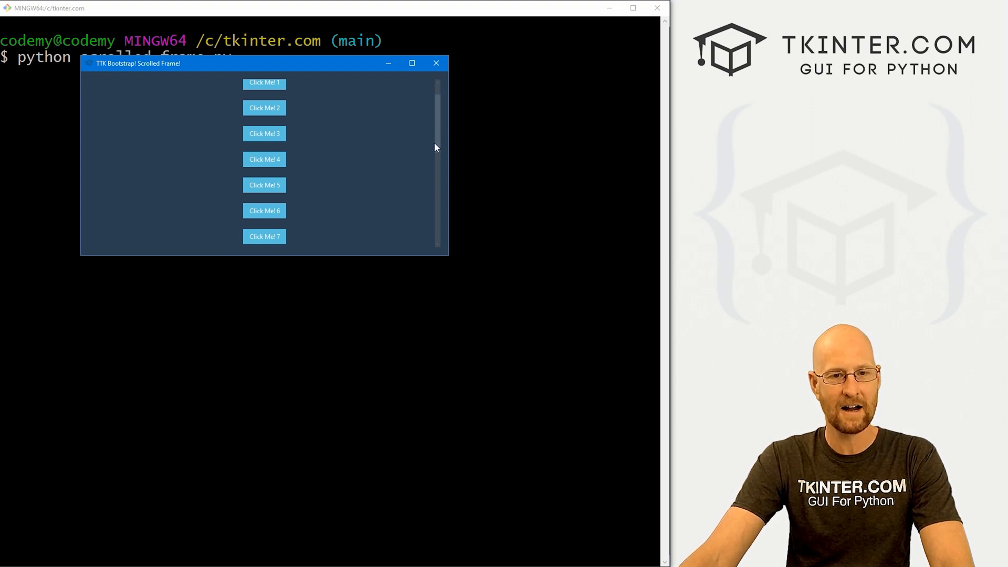
scroll("down", 3)
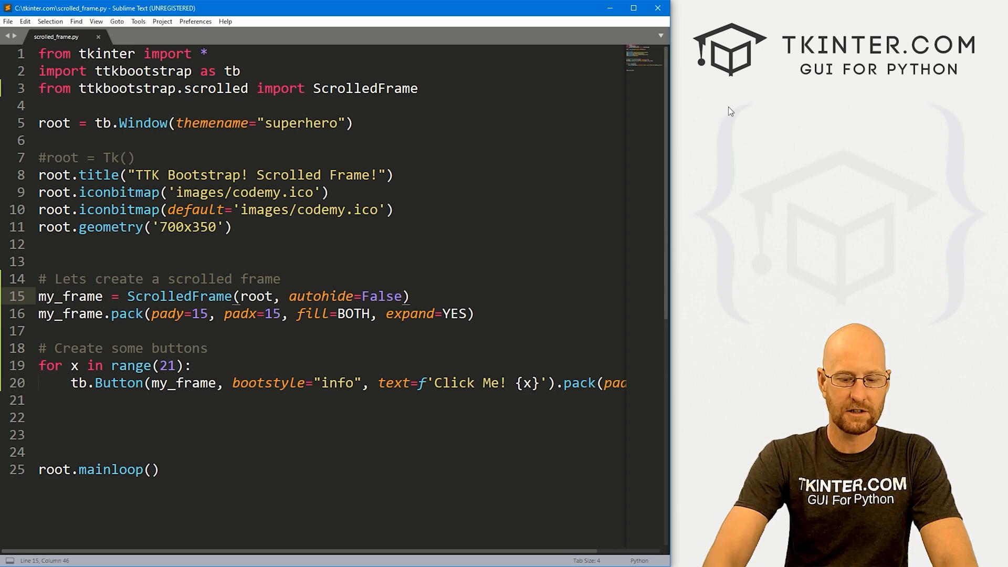
Step: Give the ScrolledFrame bootstyle="dark", save and test it, then set autohide to True
type(", bootstyl")
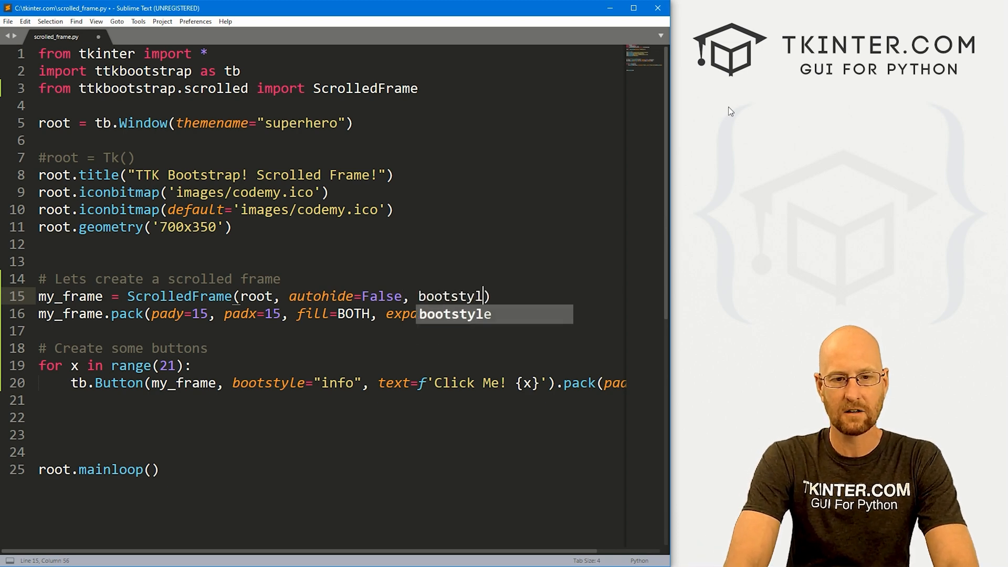
type("=\"dark\"")
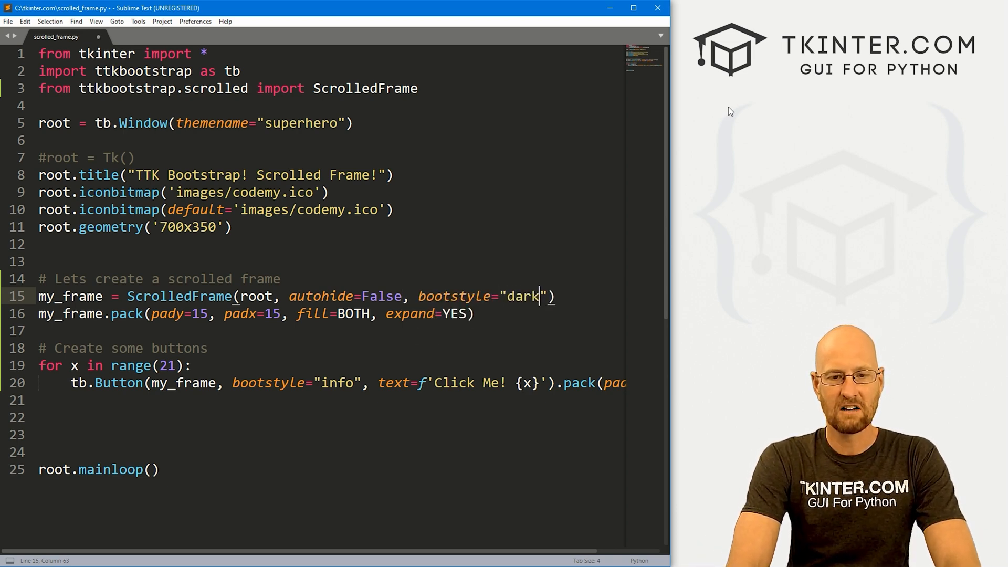
key("ctrl+s")
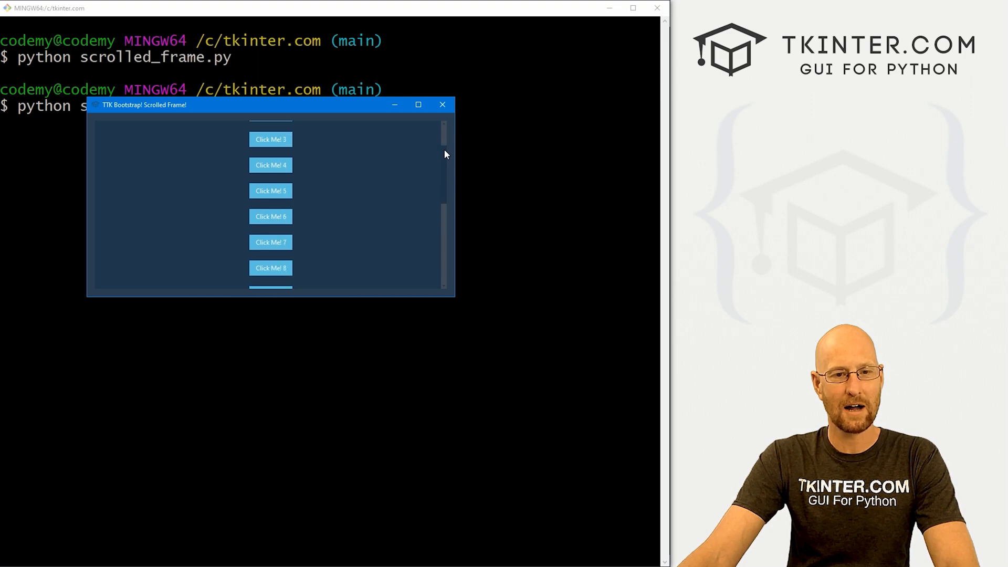
left_click(442, 104)
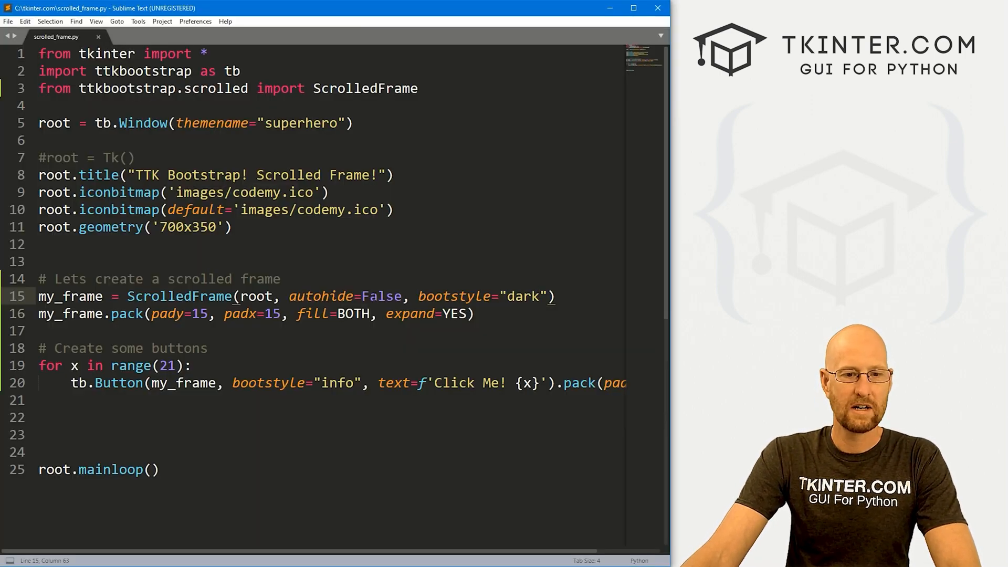
type("True")
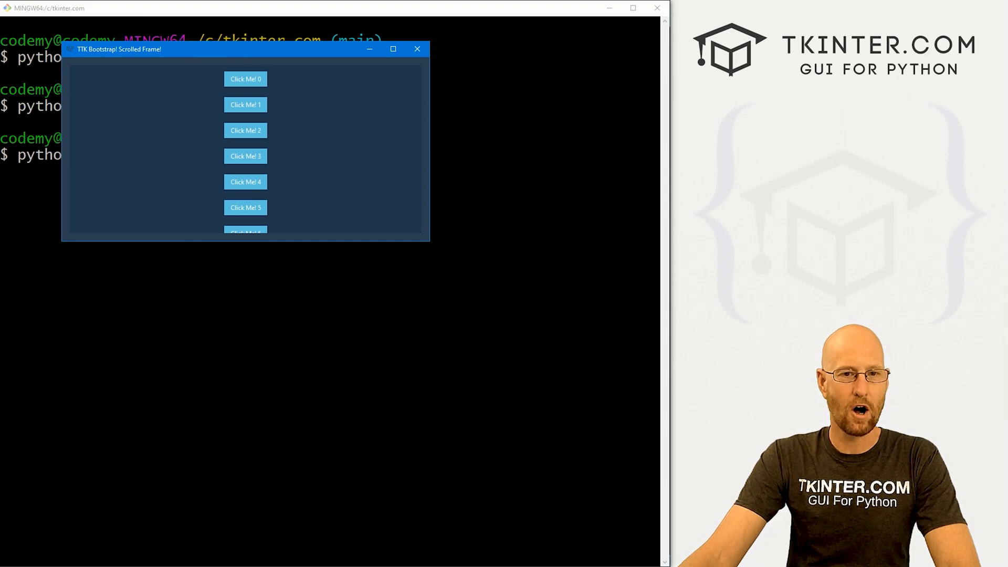
Step: Check the auto-hiding scrollbar in the dark window, close it, and change the style to "danger"
scroll("down", 3)
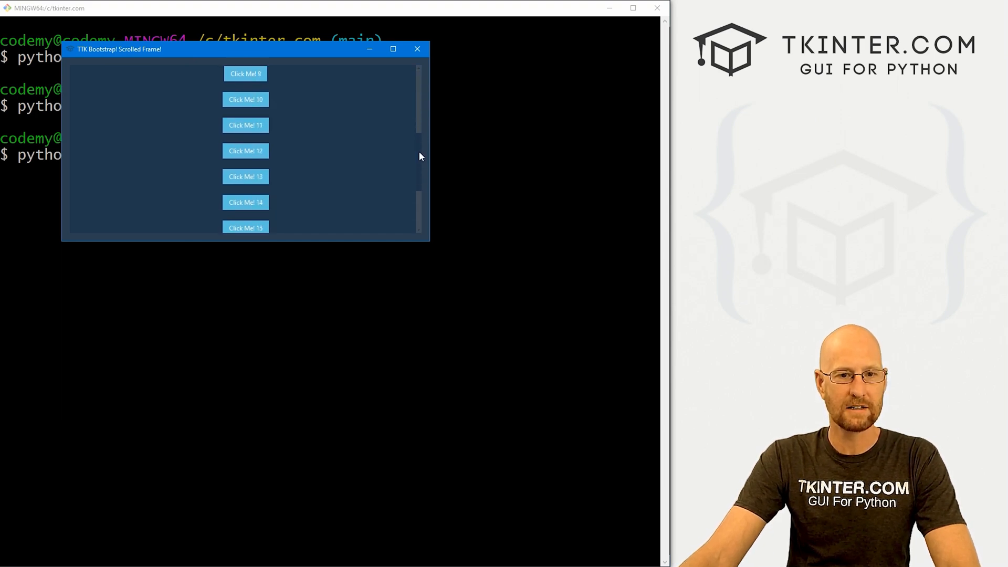
scroll("down", 3)
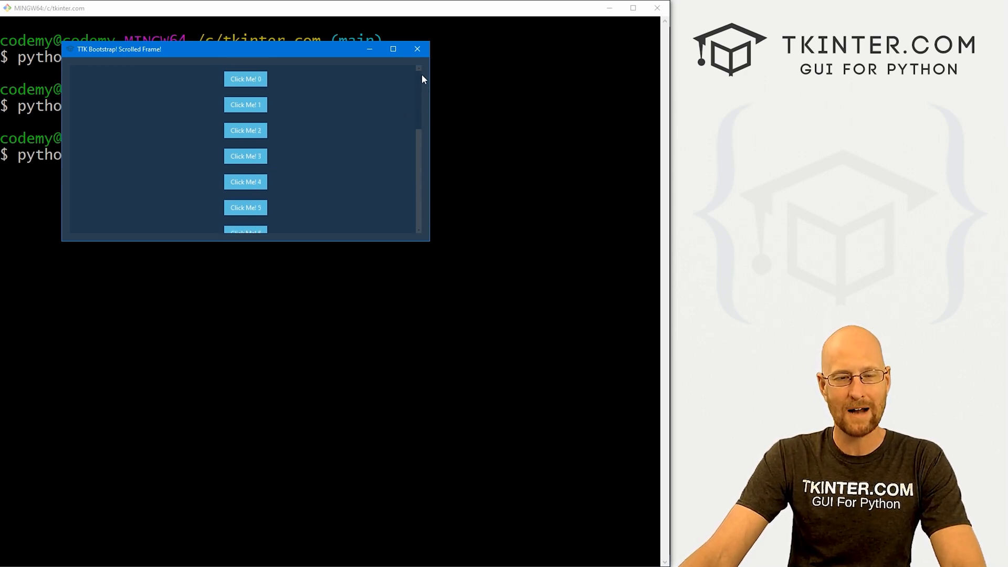
left_click(417, 49)
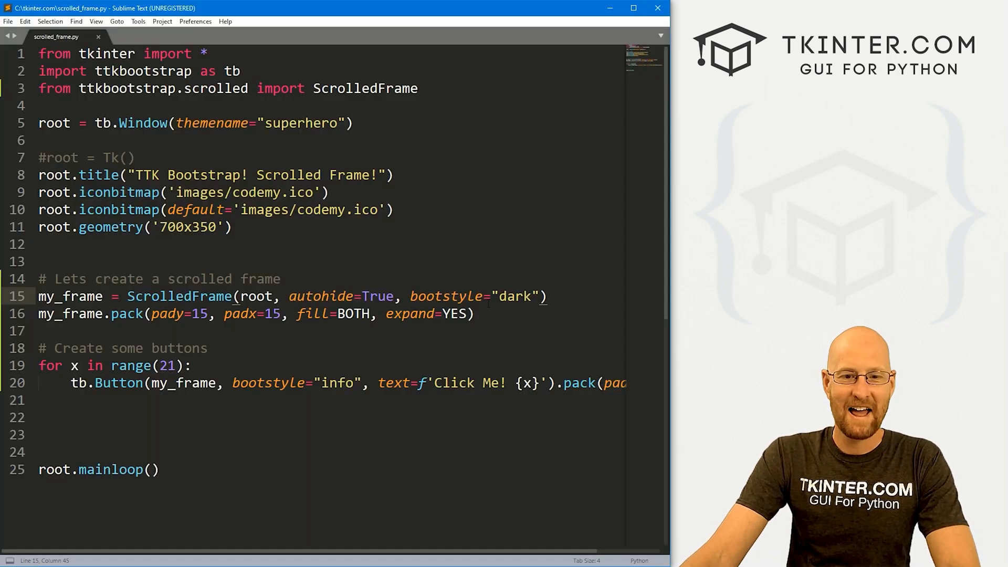
double_click(515, 296)
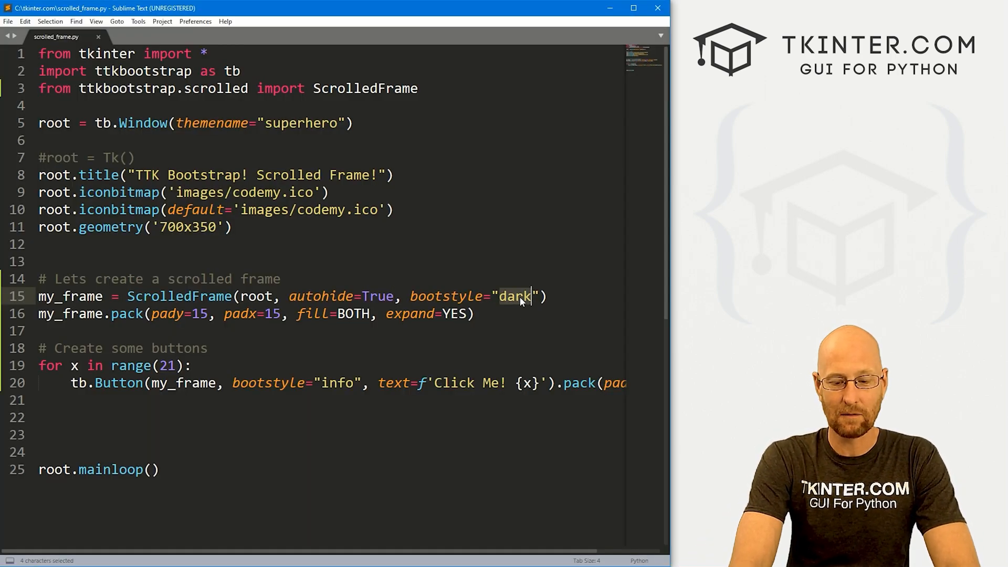
type("danger")
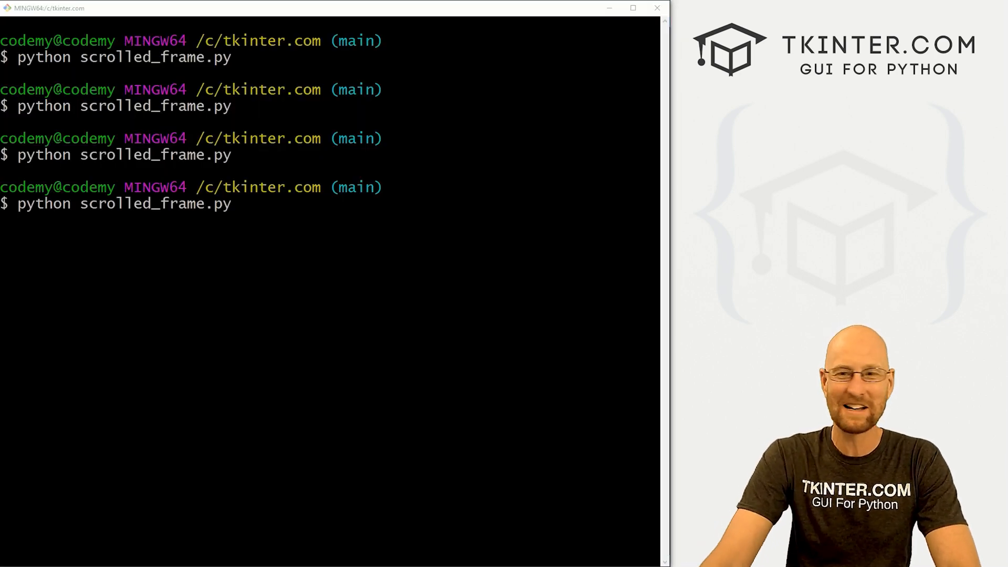
Step: Rerun the script to see the red danger-styled frame, then close the window
key("Return")
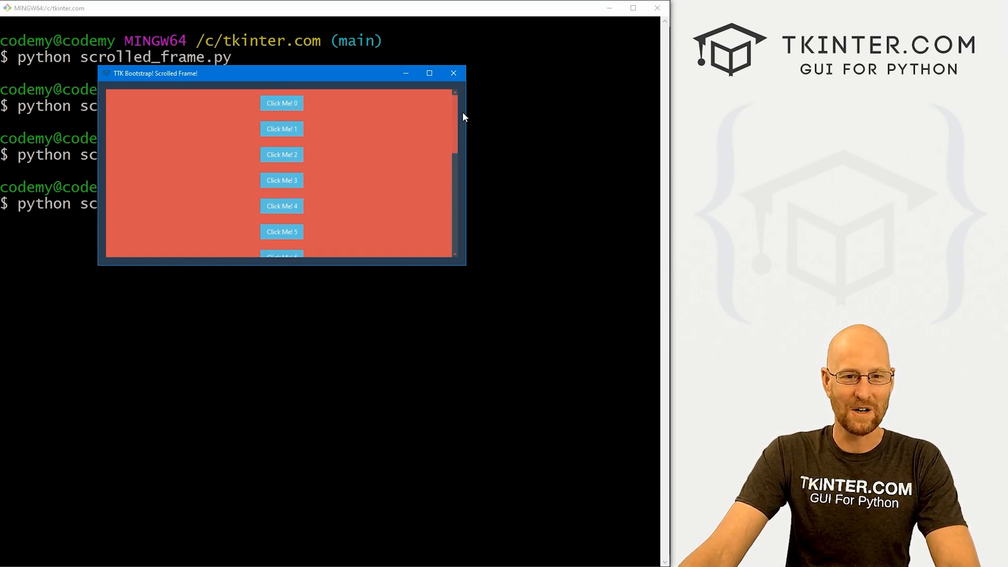
scroll("down", 3)
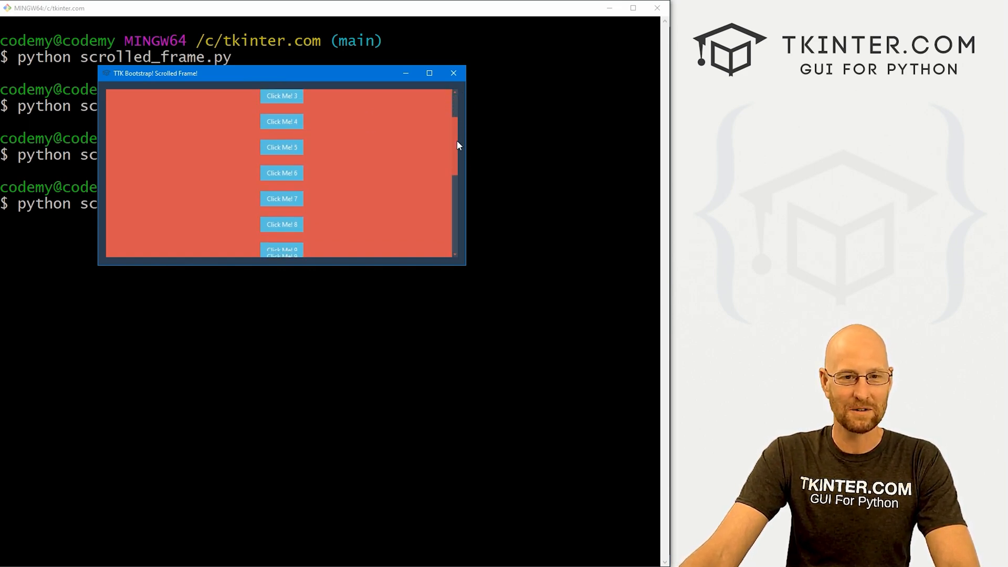
left_click(454, 73)
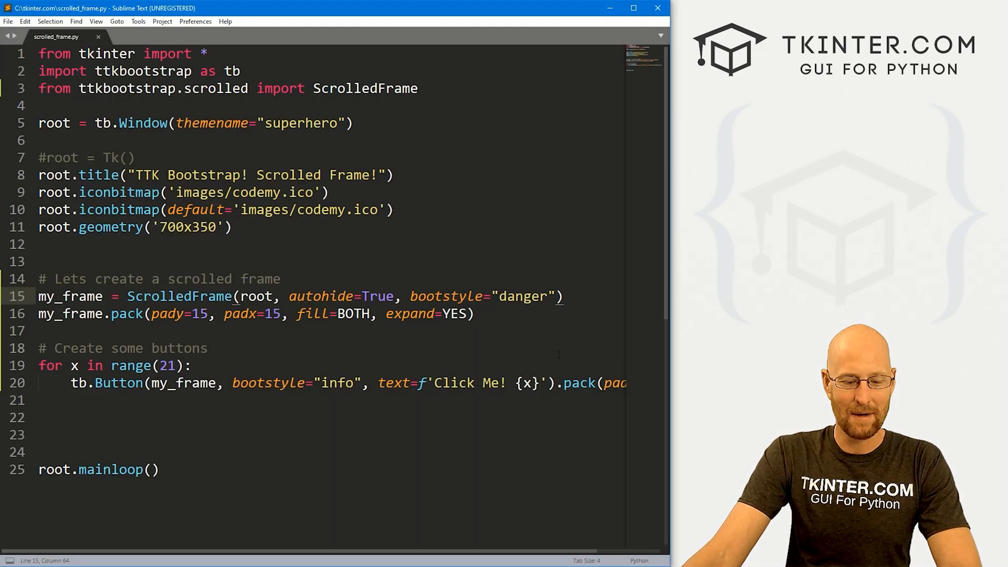
Step: Restore bootstyle "dark" with autohide False, then switch the style to "light"
type("dark")
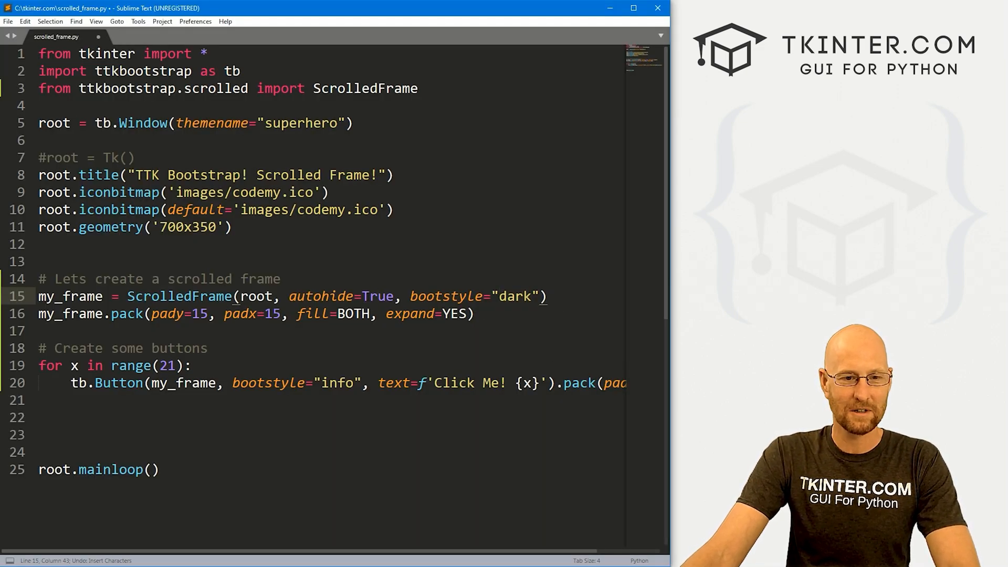
type("False")
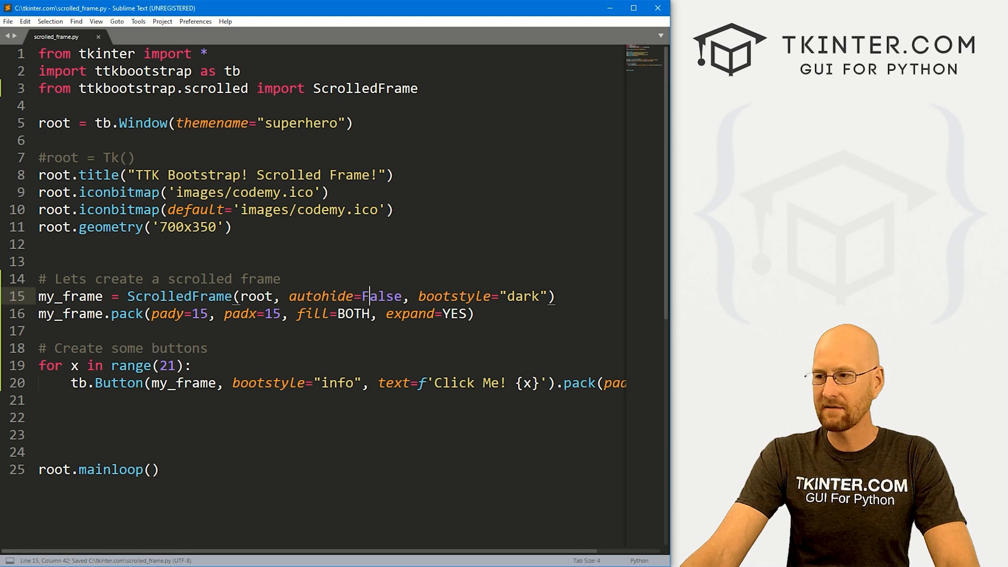
double_click(524, 296)
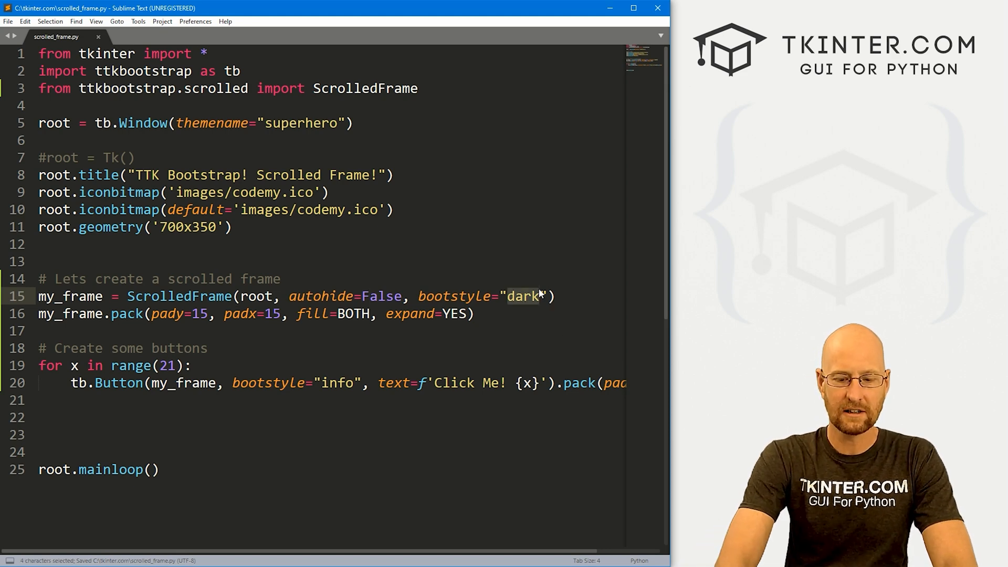
type("light")
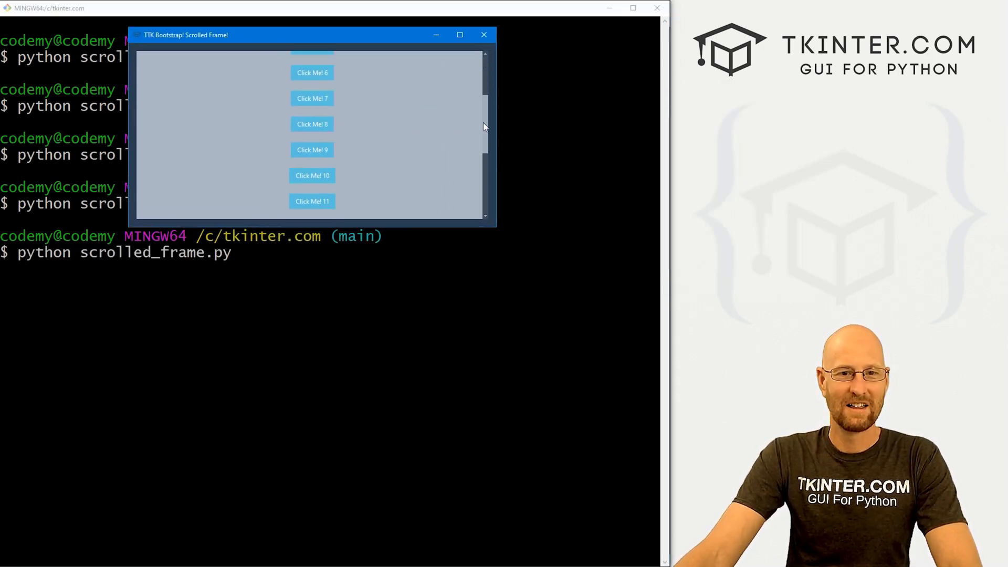
Step: Scroll the light-styled window down to reveal Click Me! 7 through 13
scroll("down", 3)
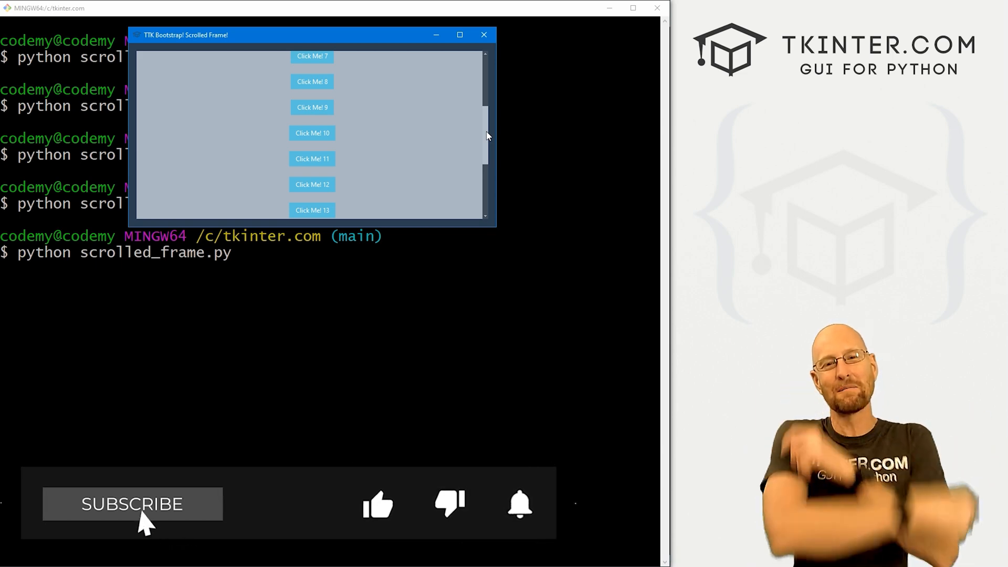
left_click(132, 504)
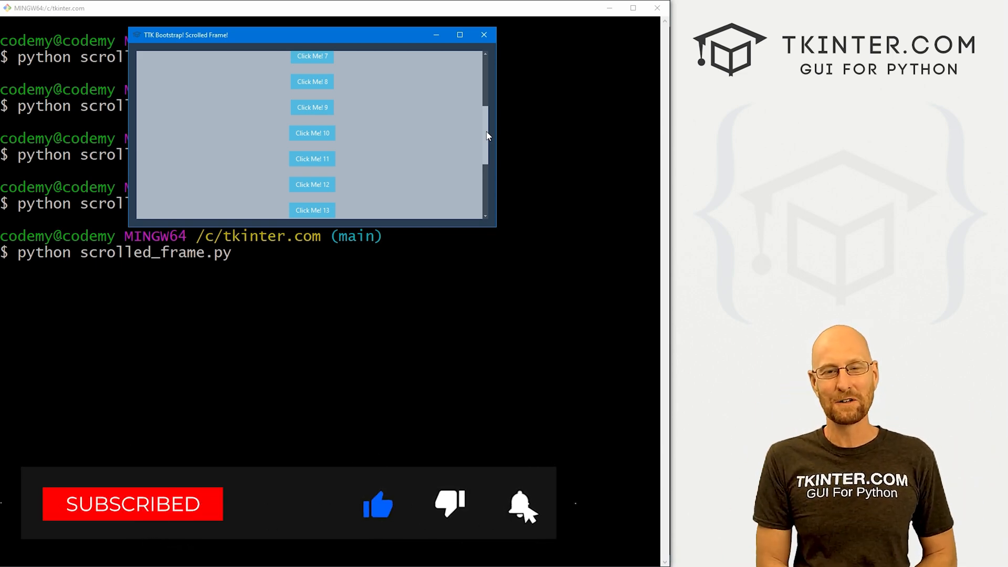